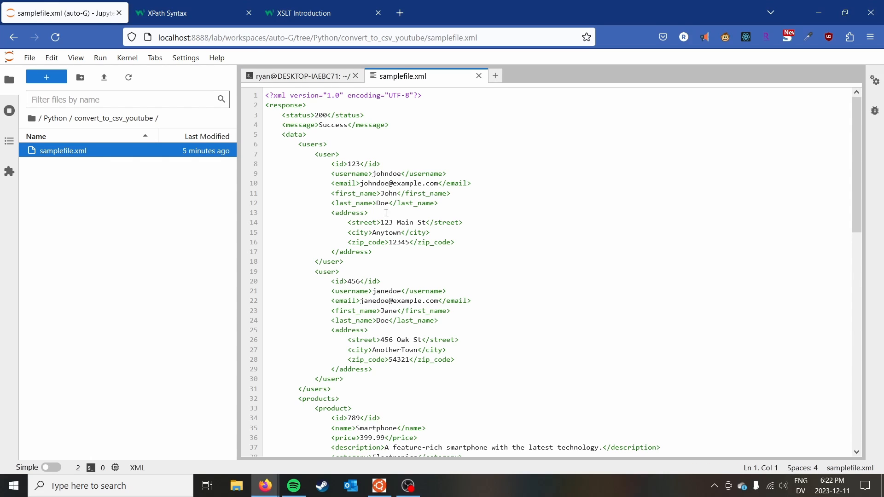
Step: Review samplefile.xml, highlighting the users element name and the whole products block
{"action": "scroll", "scroll_direction": "down", "scroll_amount": 3}
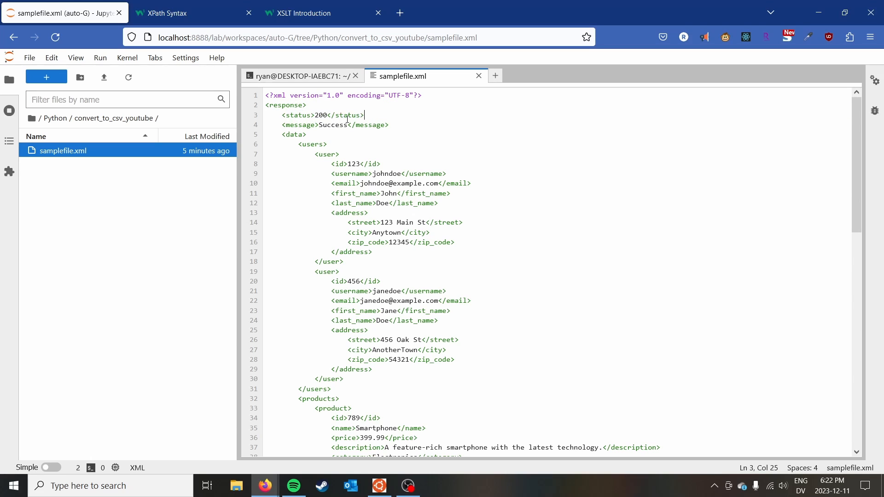
{"action": "left_click", "coordinate": [389, 124]}
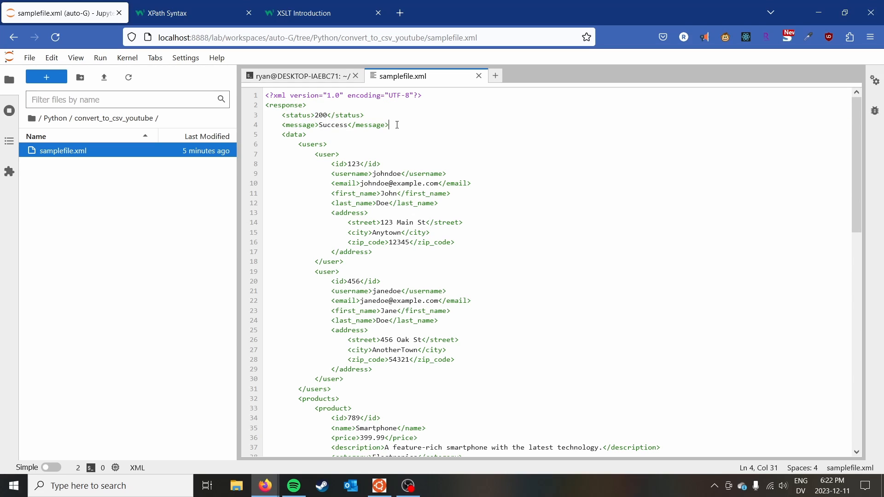
{"action": "double_click", "coordinate": [313, 144]}
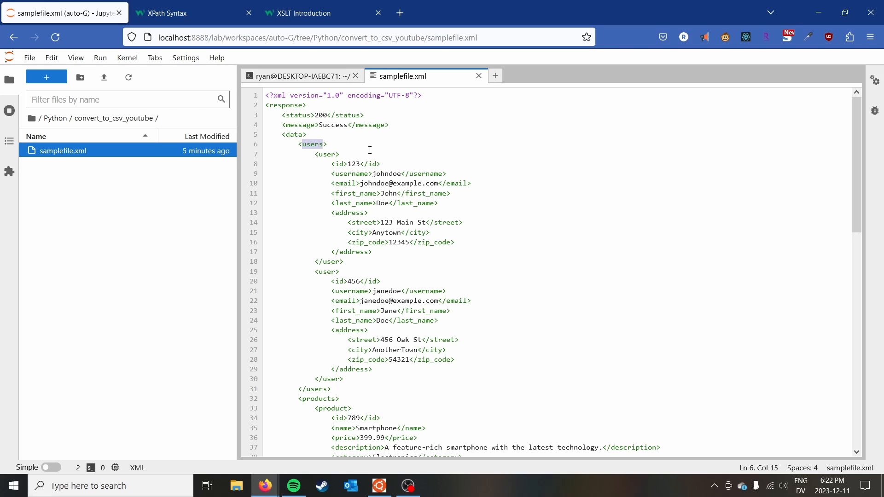
{"action": "scroll", "scroll_direction": "down", "scroll_amount": 3}
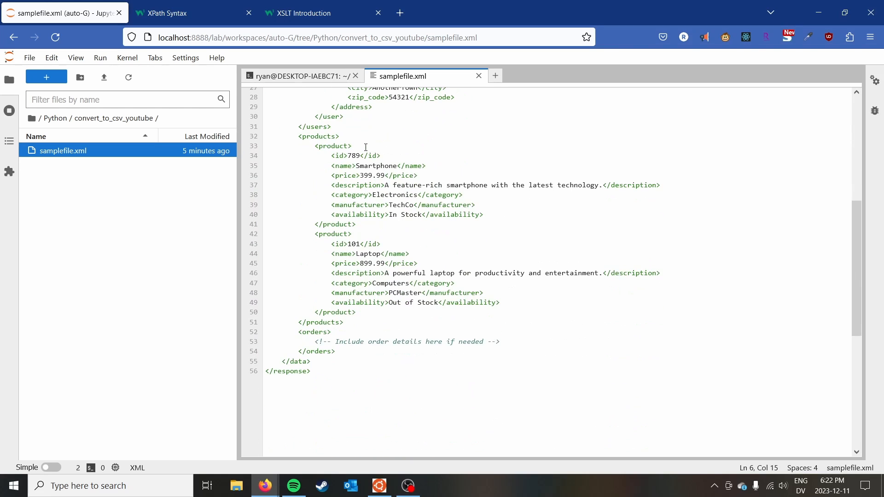
{"action": "mouse_move", "coordinate": [331, 200]}
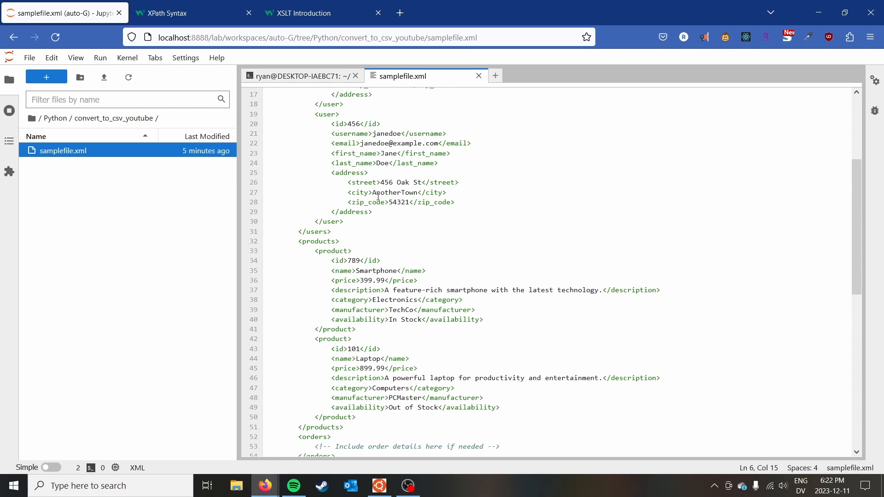
{"action": "left_click_drag", "start_coordinate": [348, 182], "coordinate": [454, 202]}
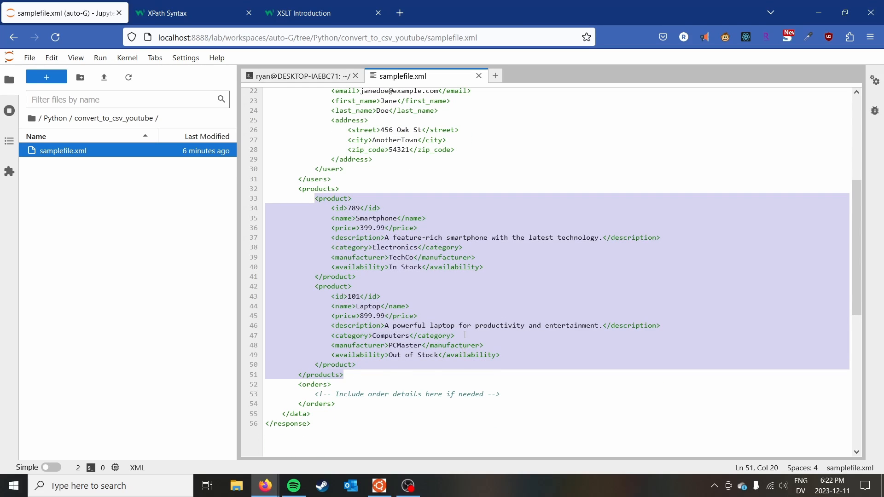
{"action": "scroll", "scroll_direction": "down", "scroll_amount": 3}
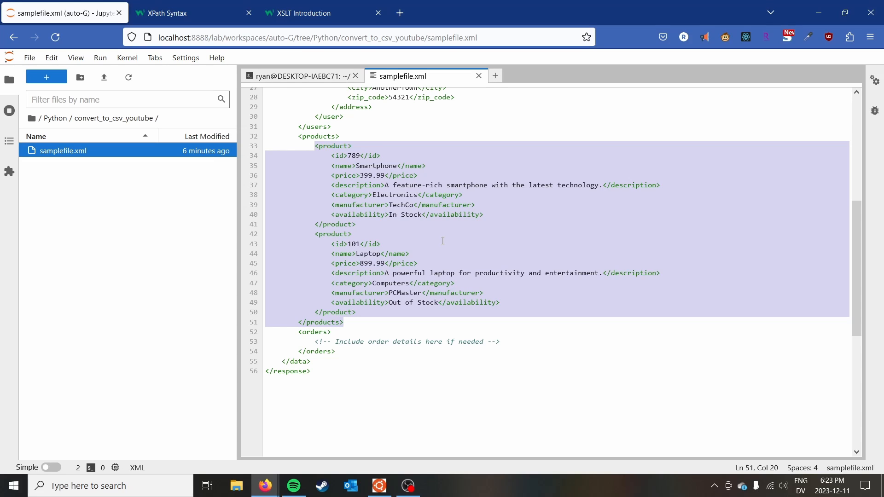
{"action": "scroll", "scroll_direction": "up", "scroll_amount": 3}
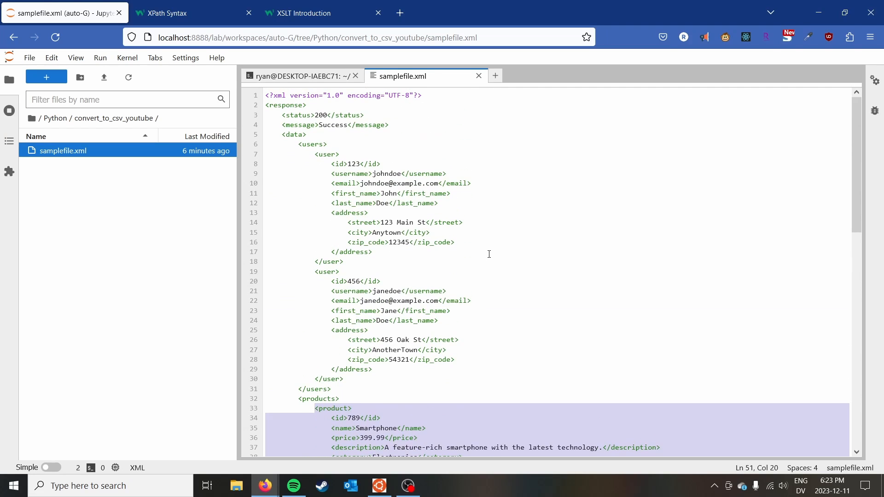
{"action": "scroll", "scroll_direction": "down", "scroll_amount": 3}
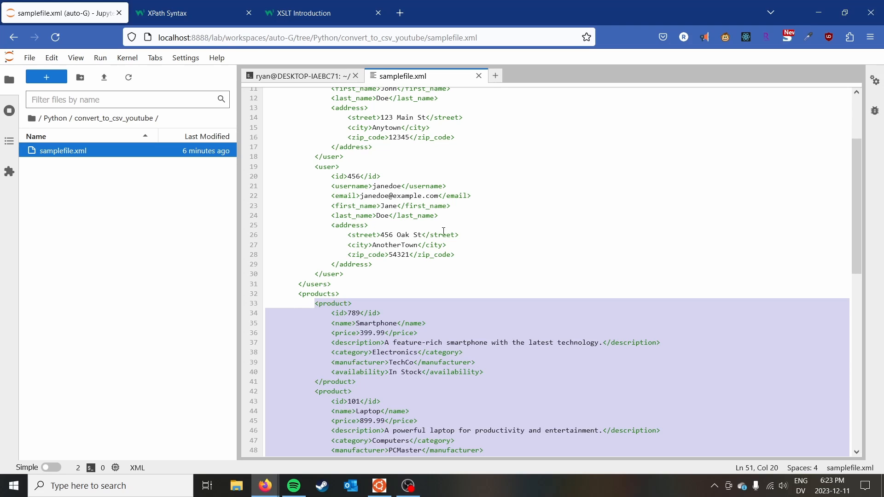
{"action": "scroll", "scroll_direction": "down", "scroll_amount": 3}
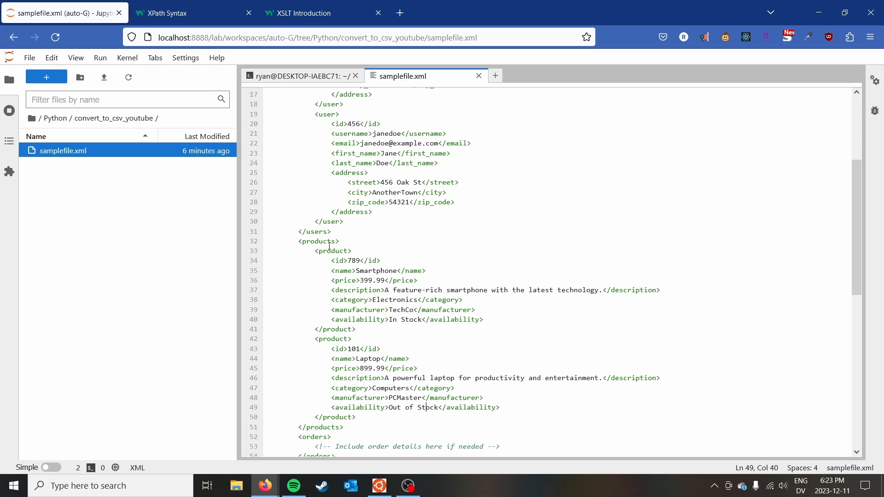
{"action": "left_click", "coordinate": [340, 241]}
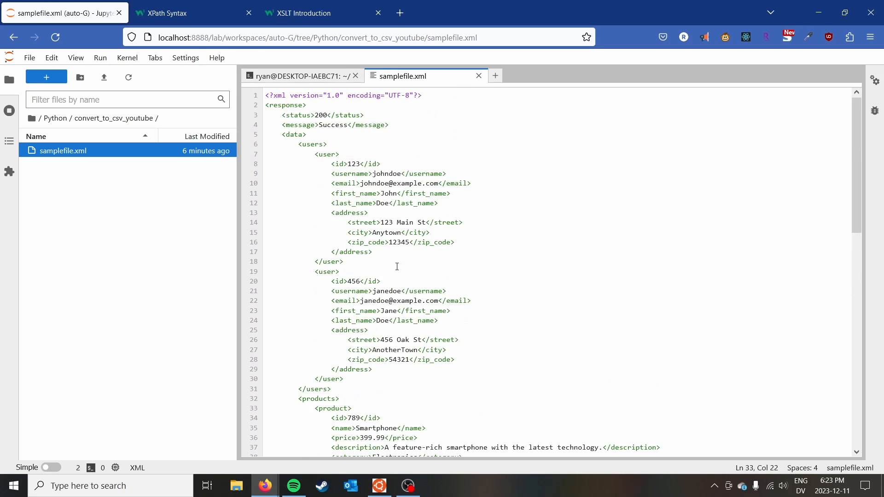
{"action": "scroll", "scroll_direction": "down", "scroll_amount": 3}
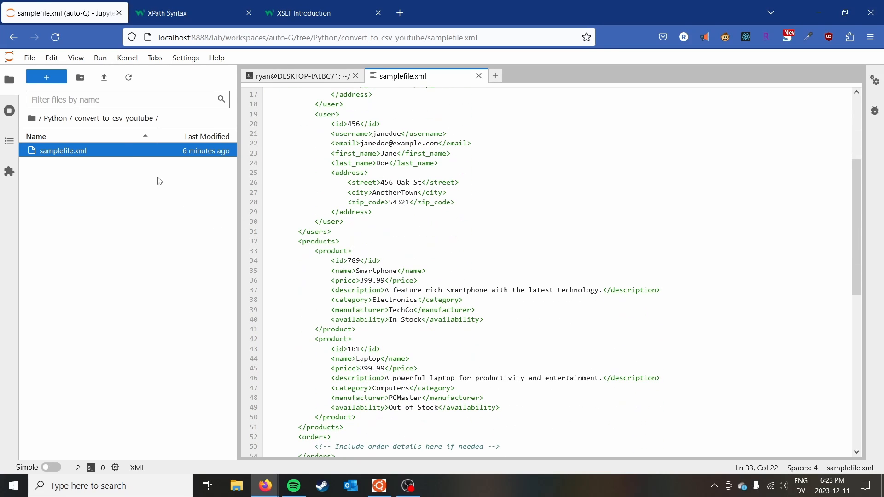
Step: In the terminal run pip install pandas and pip install lxml; both report already installed
{"action": "left_click", "coordinate": [305, 76]}
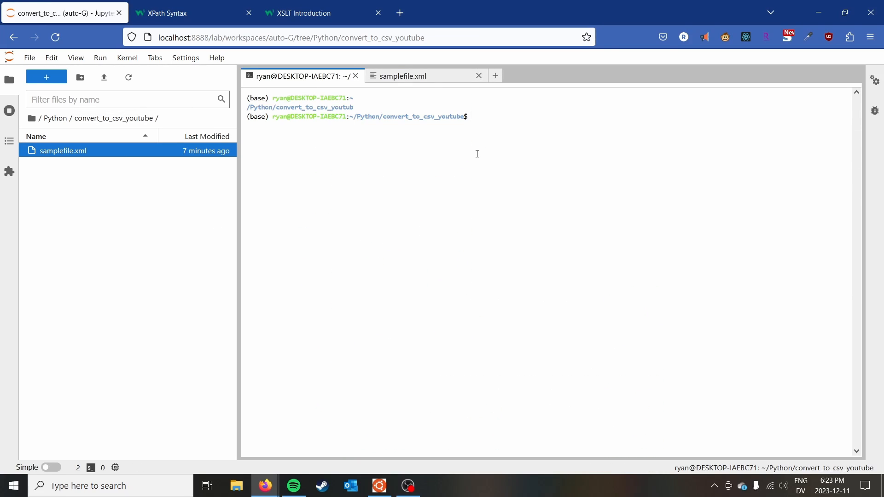
{"action": "type", "text": "pip install pandas"}
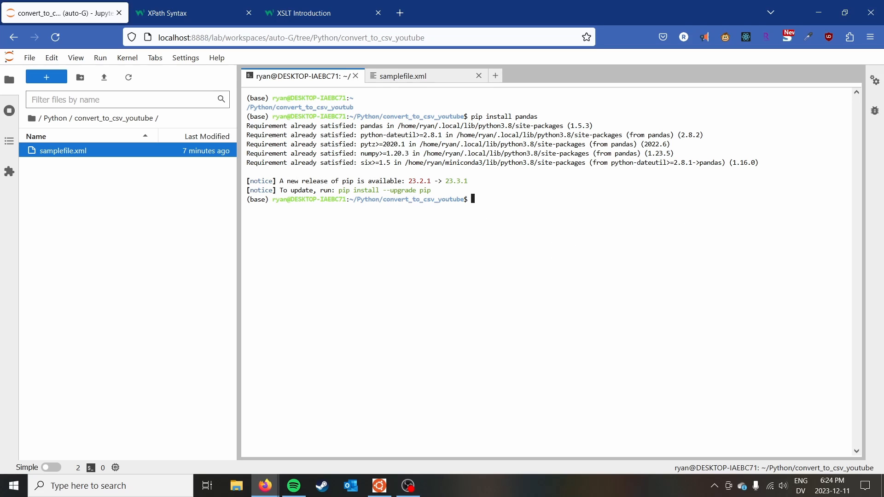
{"action": "mouse_move", "coordinate": [558, 201]}
{"action": "type", "text": "pip install lxml"}
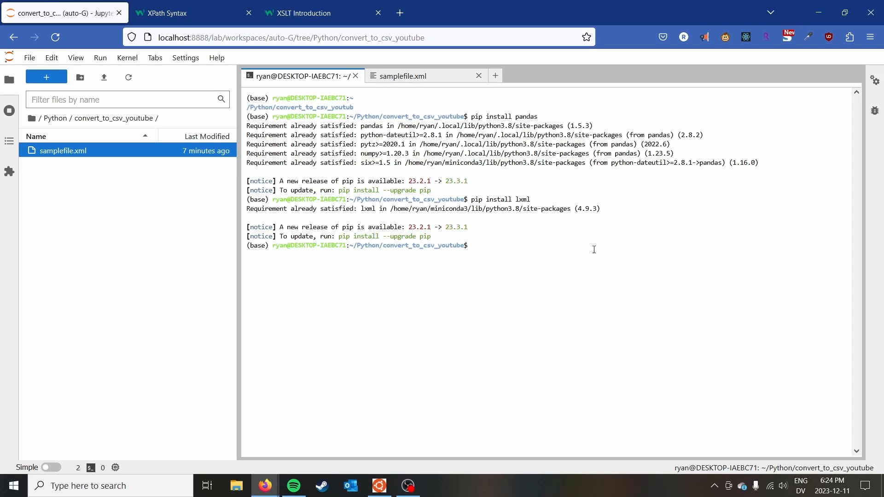
{"action": "mouse_move", "coordinate": [517, 250]}
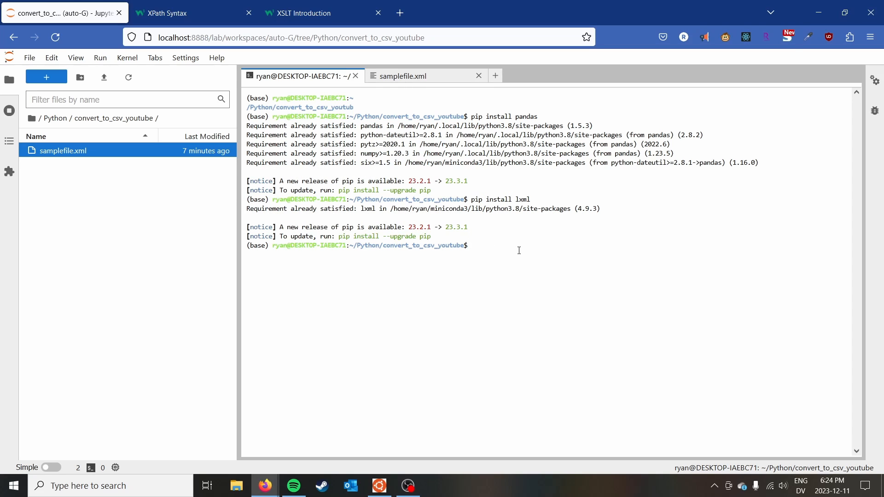
{"action": "left_click_drag", "start_coordinate": [284, 226], "coordinate": [472, 236]}
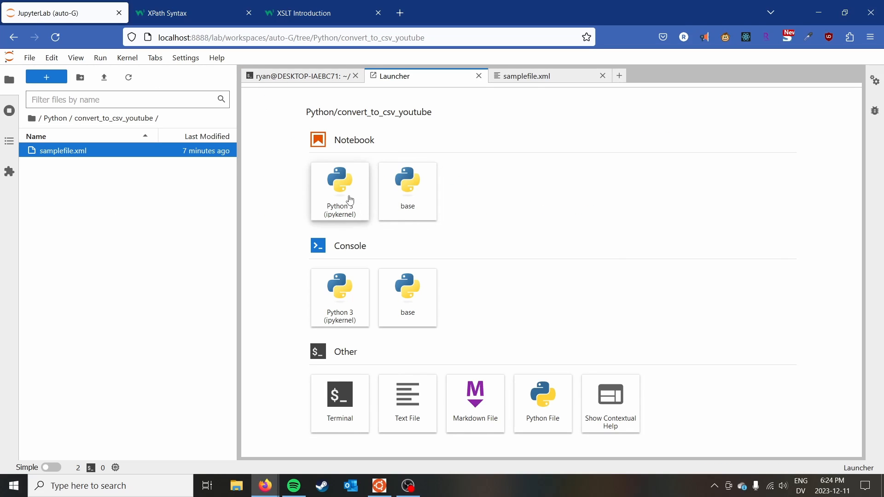
Step: Create a new Python 3 notebook whose first cell has 'import pandas as pd'
{"action": "left_click", "coordinate": [340, 191]}
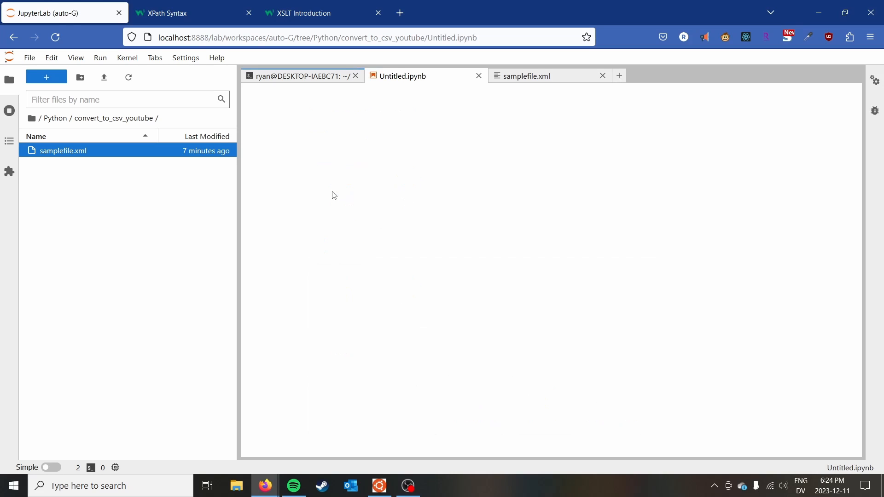
{"action": "left_click", "coordinate": [402, 76]}
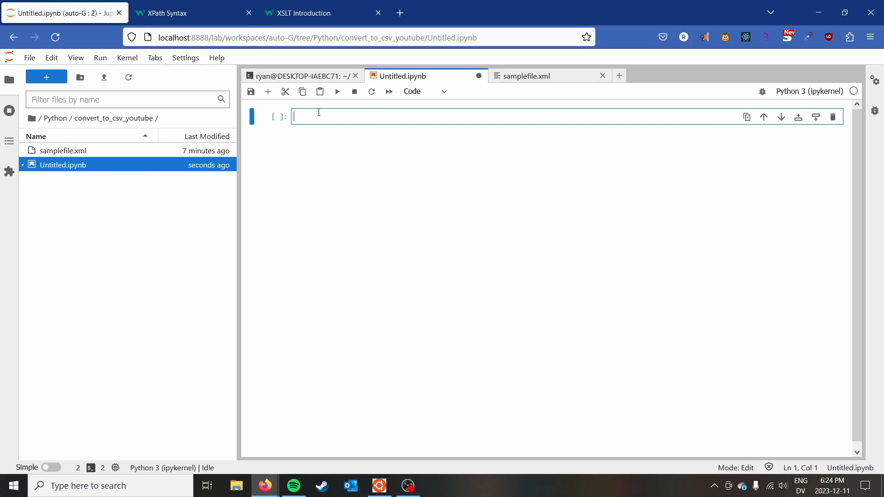
{"action": "type", "text": "import"}
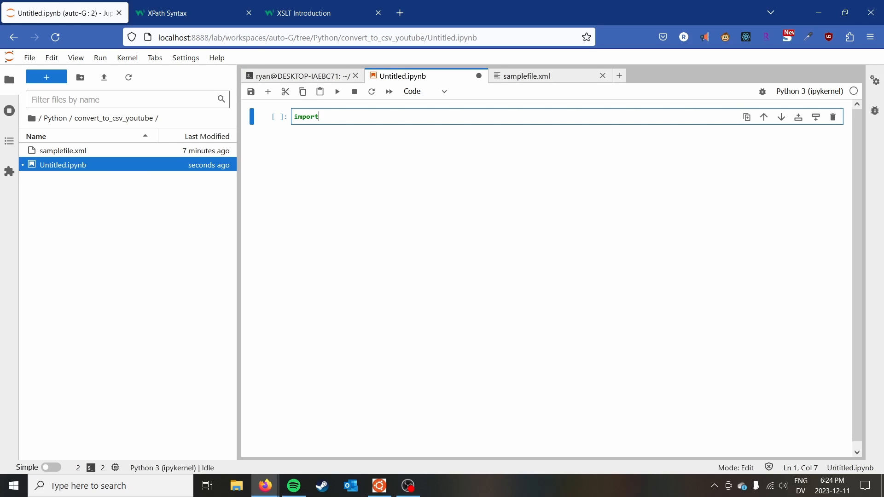
{"action": "type", "text": "pandas as pd"}
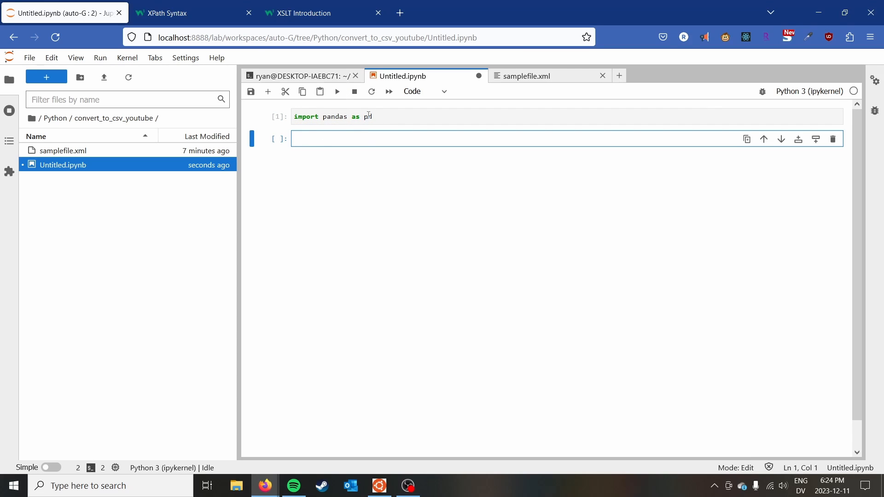
Step: Add df = pd.read_xml('samplefile.xml', xpath='') and bring up the XPath Syntax reference
{"action": "type", "text": "d"}
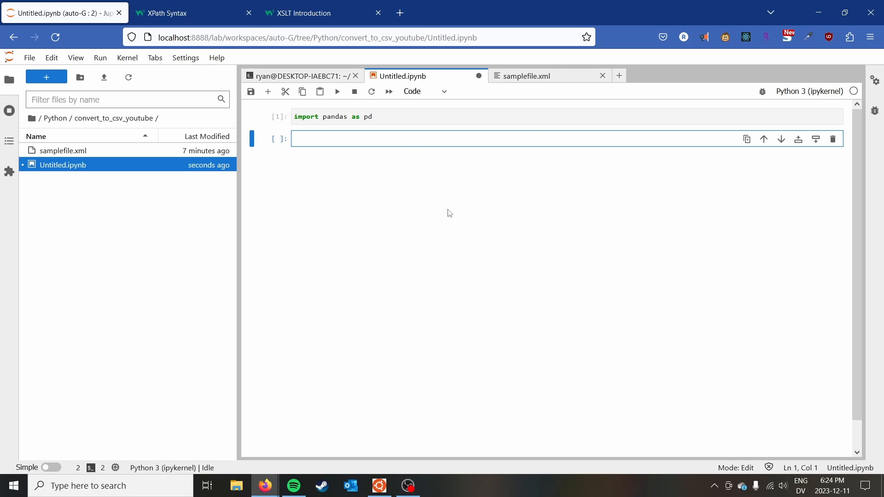
{"action": "type", "text": "df ="}
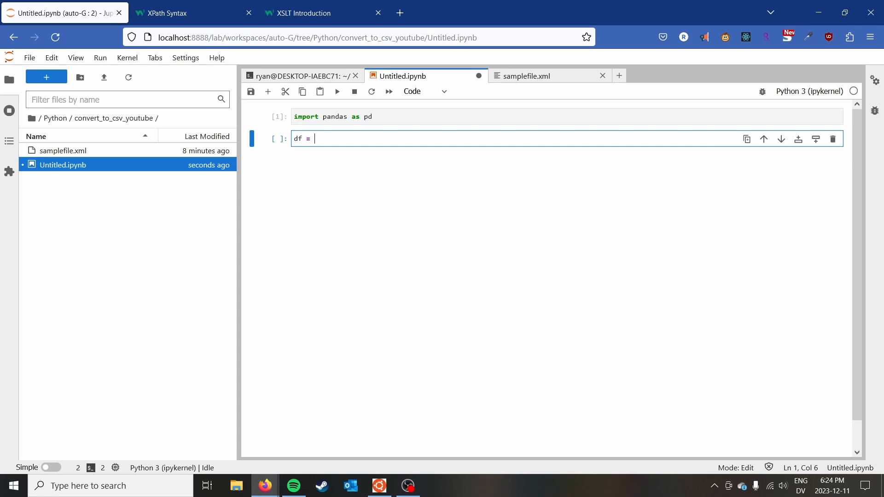
{"action": "type", "text": "pd"}
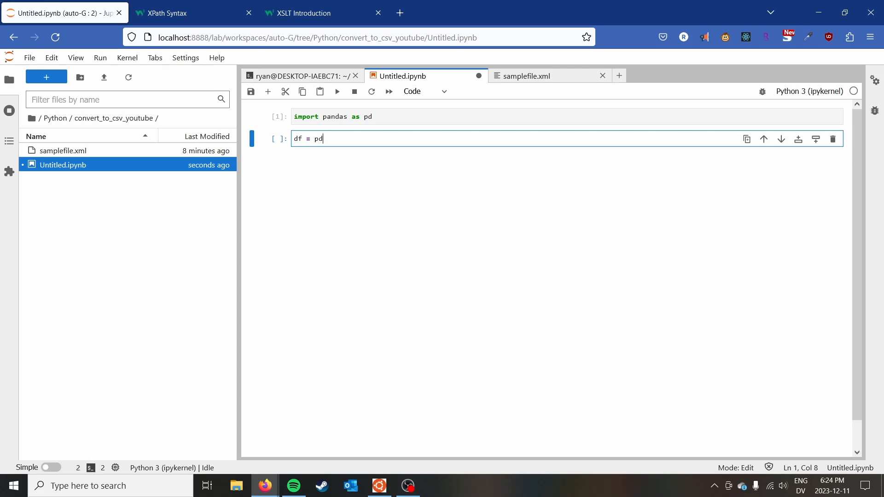
{"action": "type", "text": ".read_xml"}
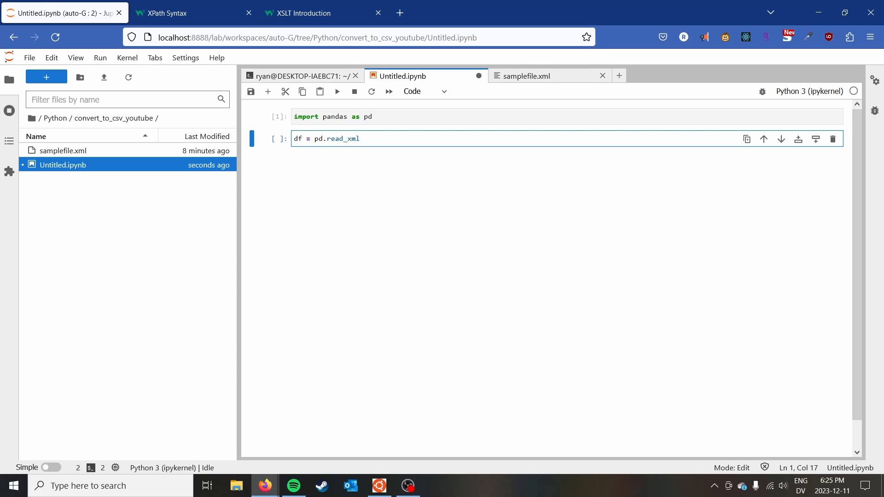
{"action": "type", "text": "('"}
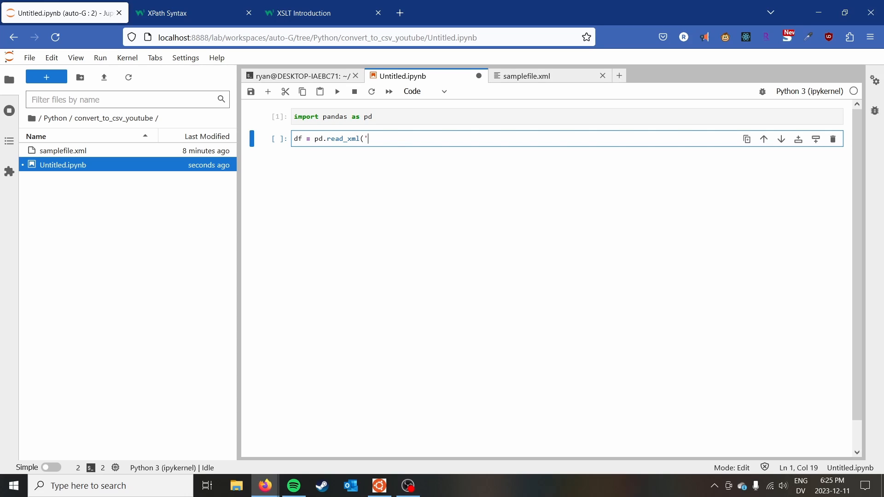
{"action": "type", "text": "samplefi"}
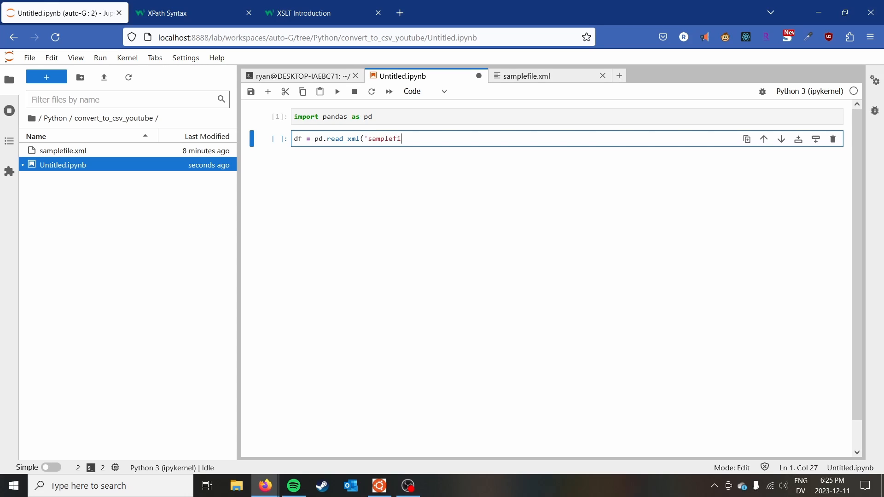
{"action": "type", "text": "le.xml'"}
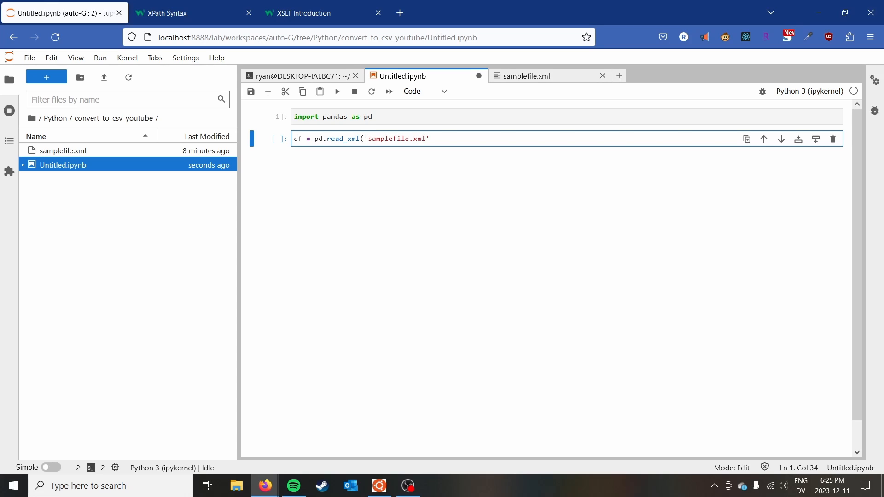
{"action": "type", "text": ", xpath="}
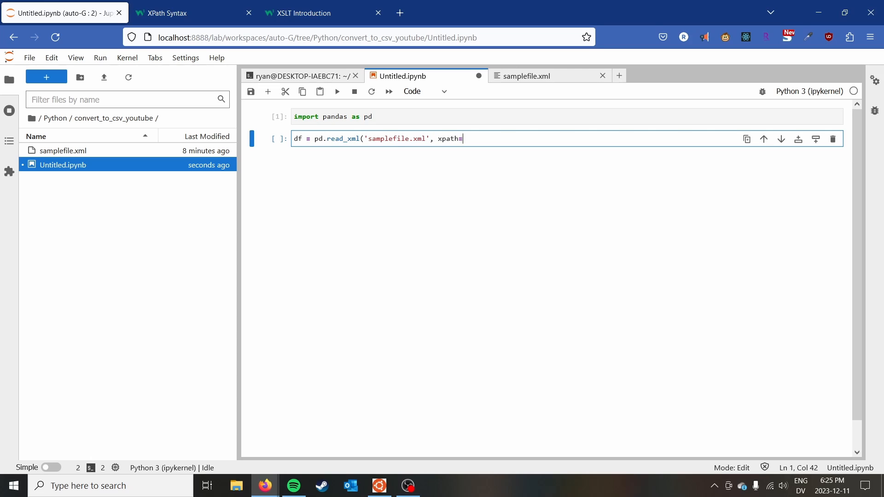
{"action": "type", "text": "'')"}
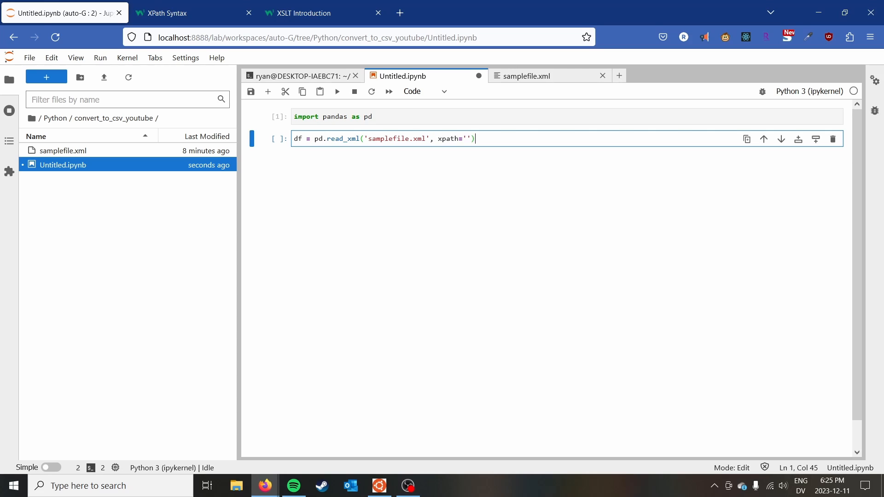
{"action": "left_click", "coordinate": [186, 12]}
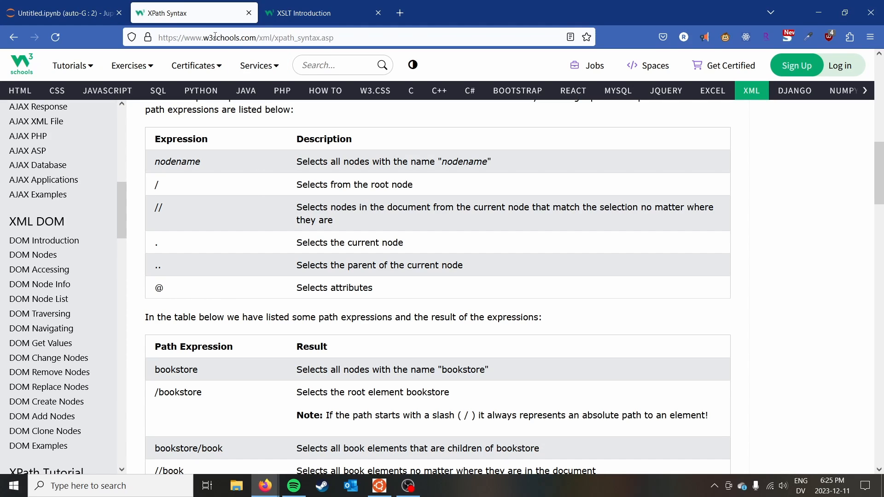
{"action": "left_click_drag", "start_coordinate": [301, 161], "coordinate": [378, 287]}
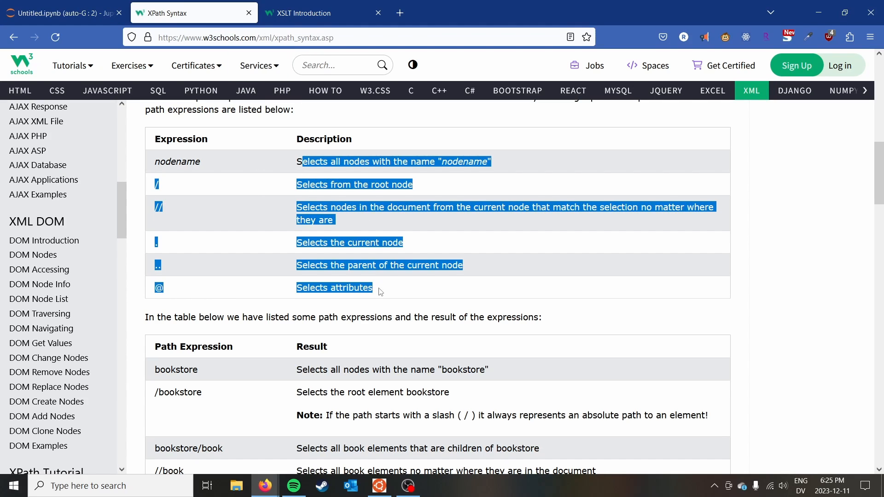
{"action": "scroll", "scroll_direction": "down", "scroll_amount": 3}
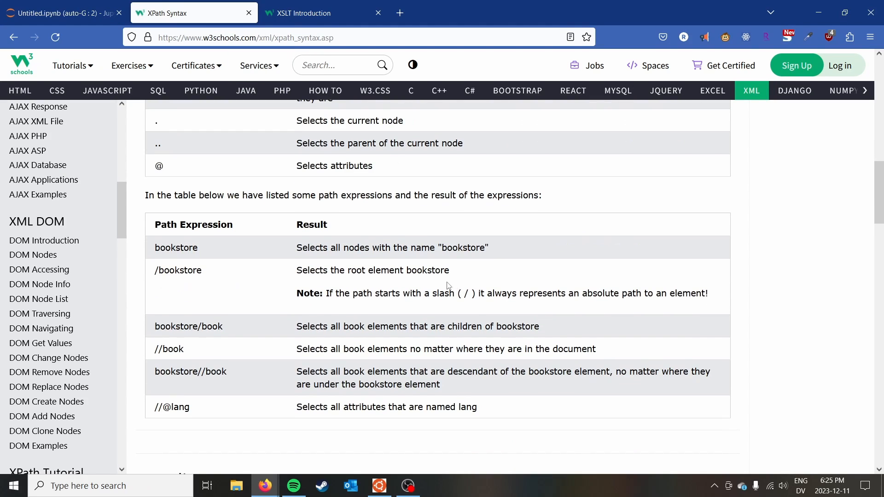
{"action": "mouse_move", "coordinate": [250, 383]}
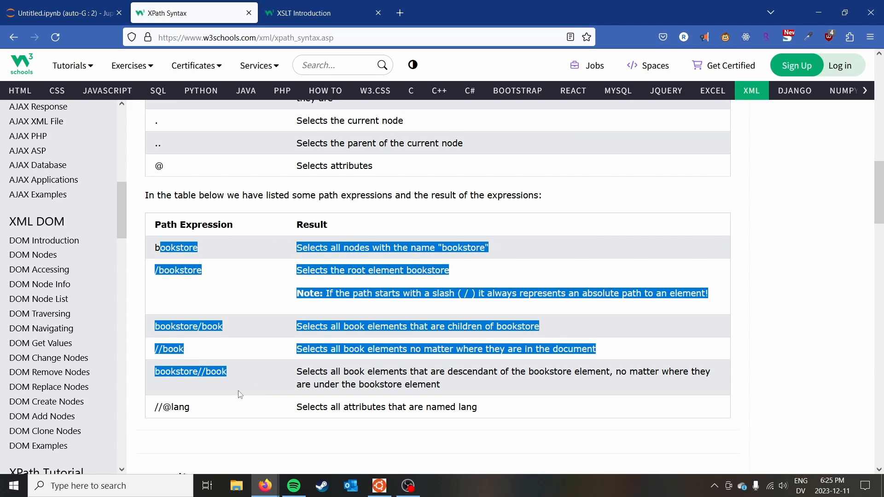
{"action": "left_click", "coordinate": [237, 391]}
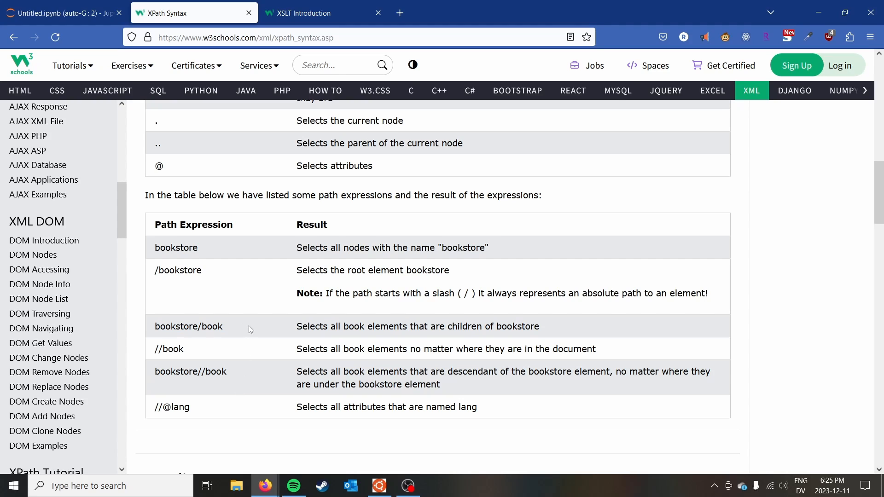
{"action": "mouse_move", "coordinate": [247, 333]}
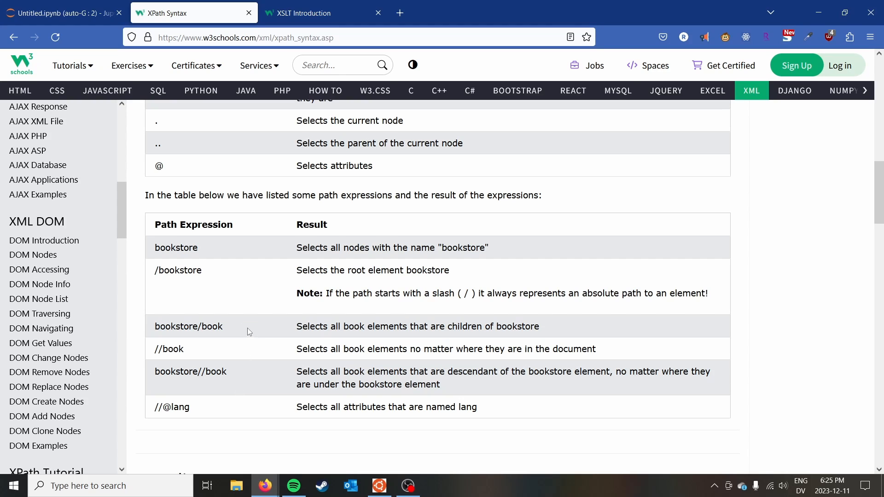
{"action": "scroll", "scroll_direction": "down", "scroll_amount": 3}
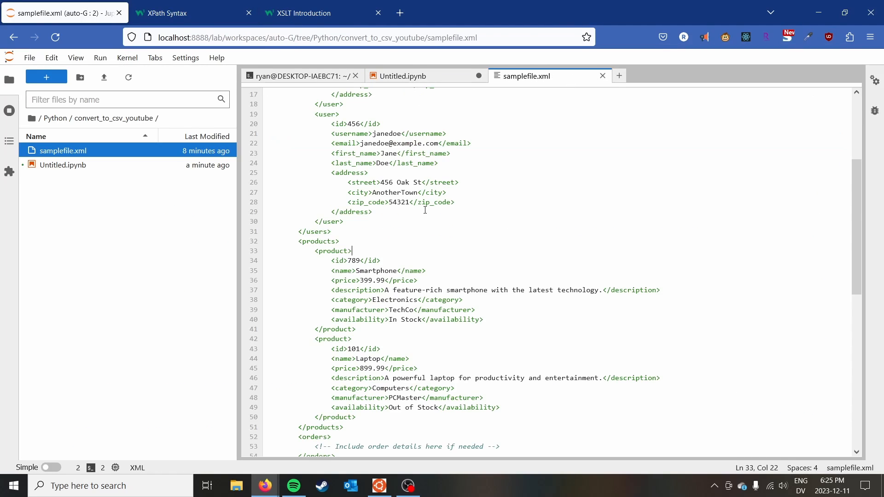
{"action": "scroll", "scroll_direction": "down", "scroll_amount": 3}
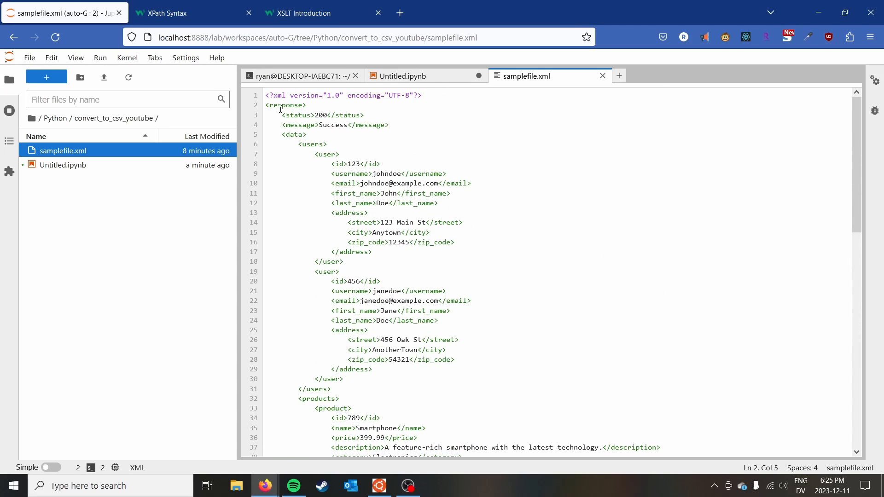
{"action": "scroll", "scroll_direction": "down", "scroll_amount": 3}
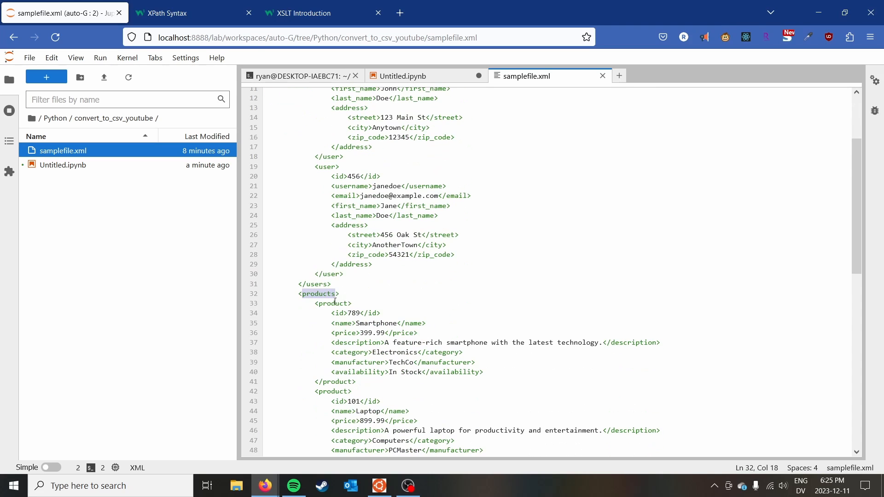
{"action": "scroll", "scroll_direction": "down", "scroll_amount": 3}
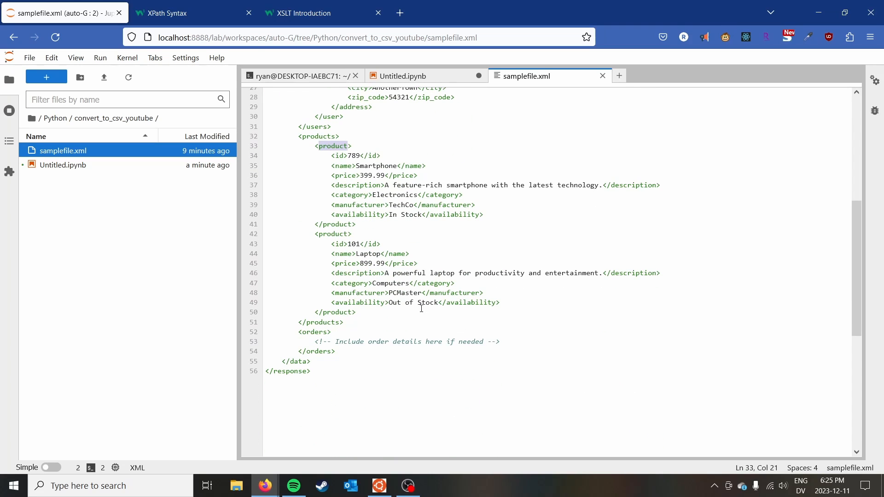
{"action": "mouse_move", "coordinate": [413, 65]}
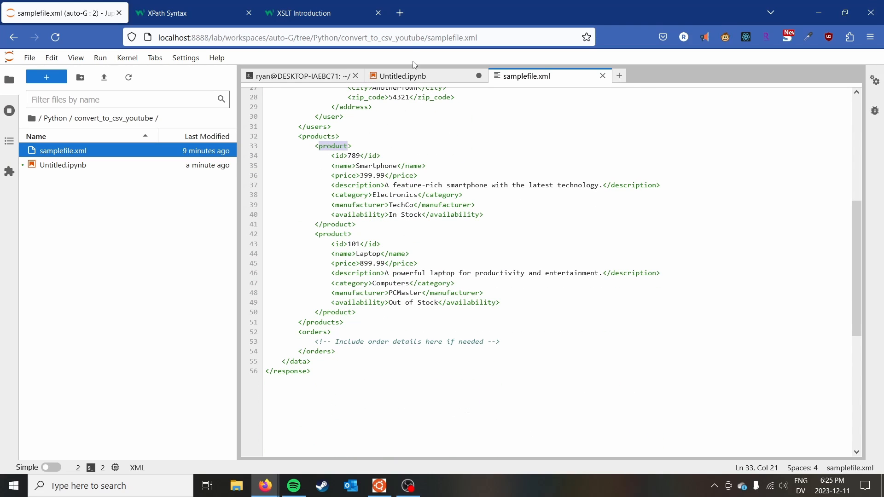
Step: Set xpath='//product' in the read_xml call and run it, getting an ImportError traceback
{"action": "left_click", "coordinate": [401, 75]}
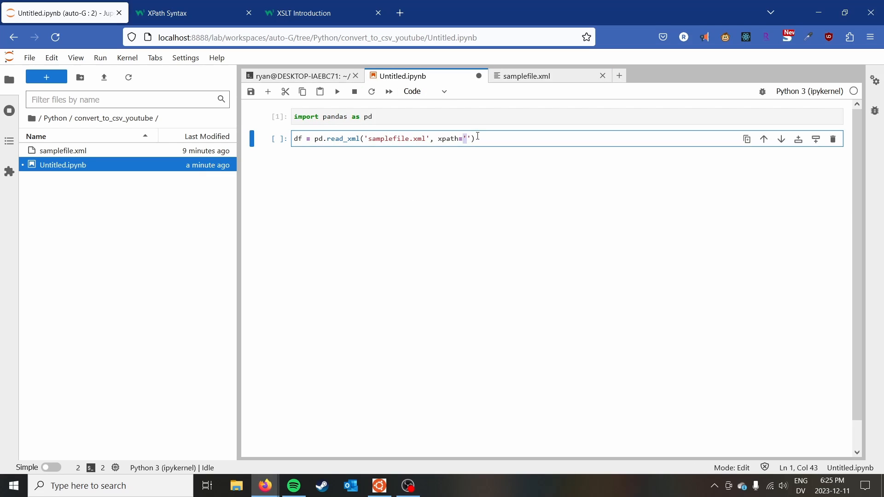
{"action": "type", "text": "//produ"}
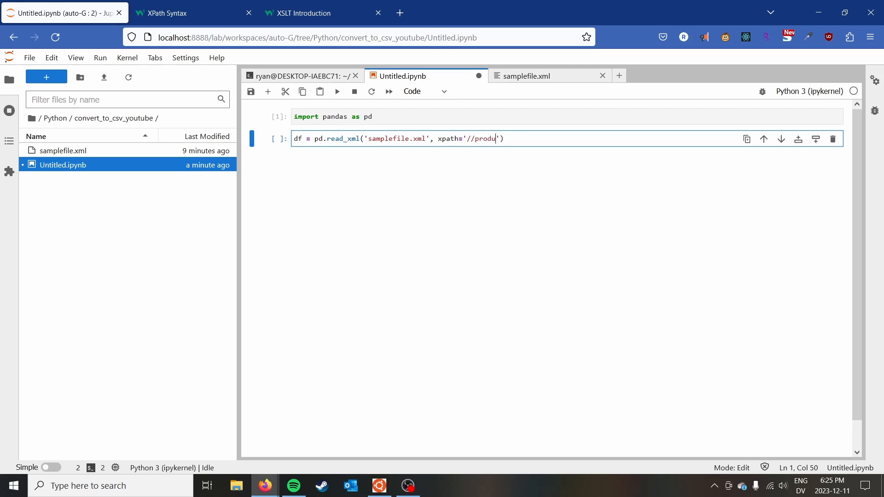
{"action": "type", "text": "ct"}
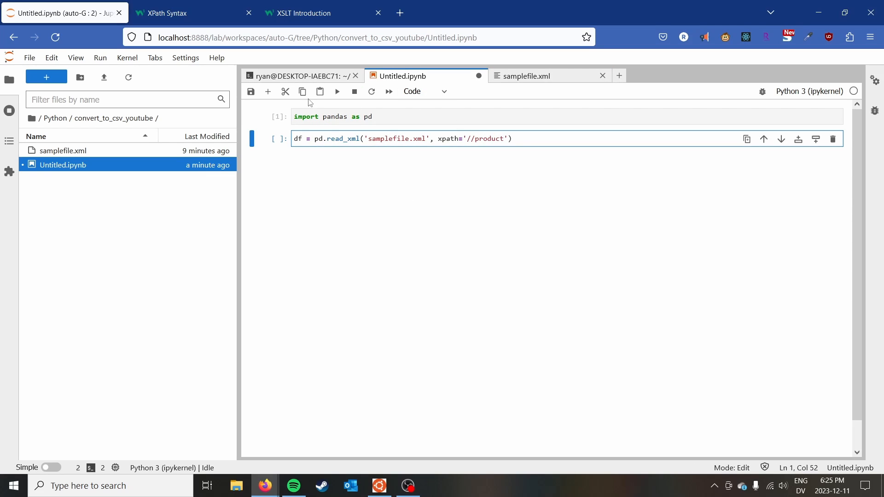
{"action": "left_click", "coordinate": [337, 91]}
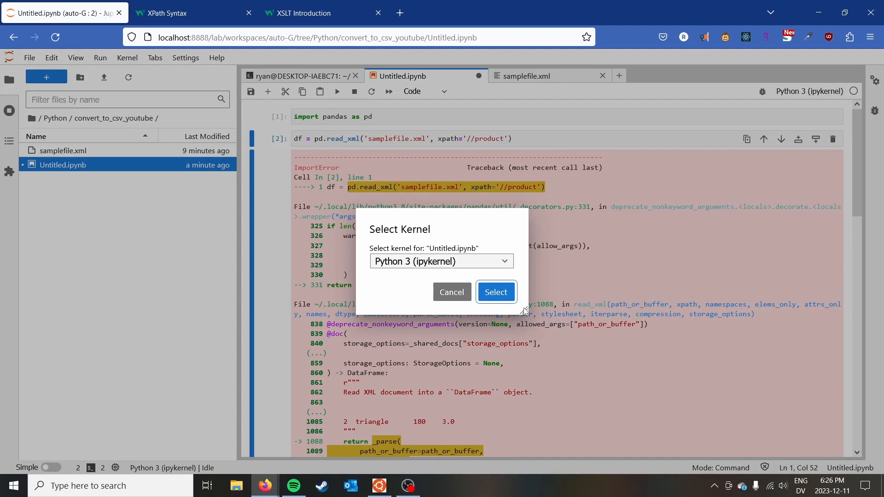
Step: Switch the notebook to the base kernel and rerun from the pandas import cell
{"action": "left_click", "coordinate": [440, 261]}
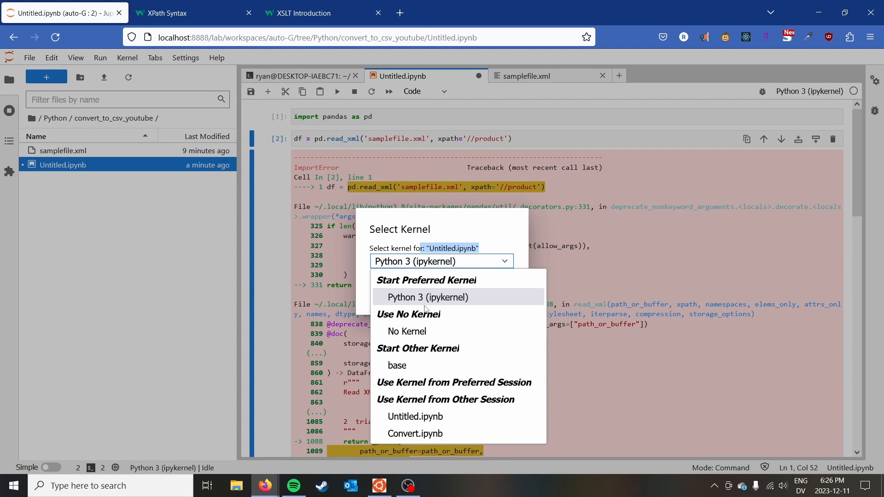
{"action": "left_click", "coordinate": [396, 366]}
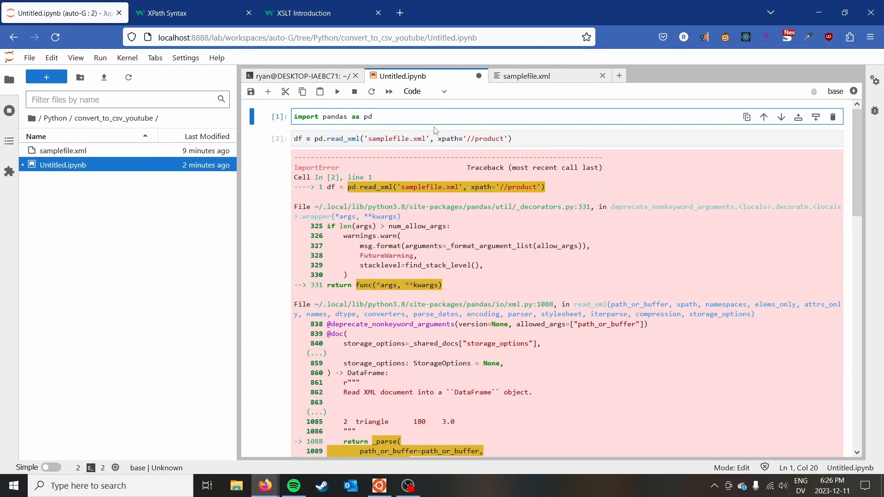
{"action": "left_click", "coordinate": [336, 91]}
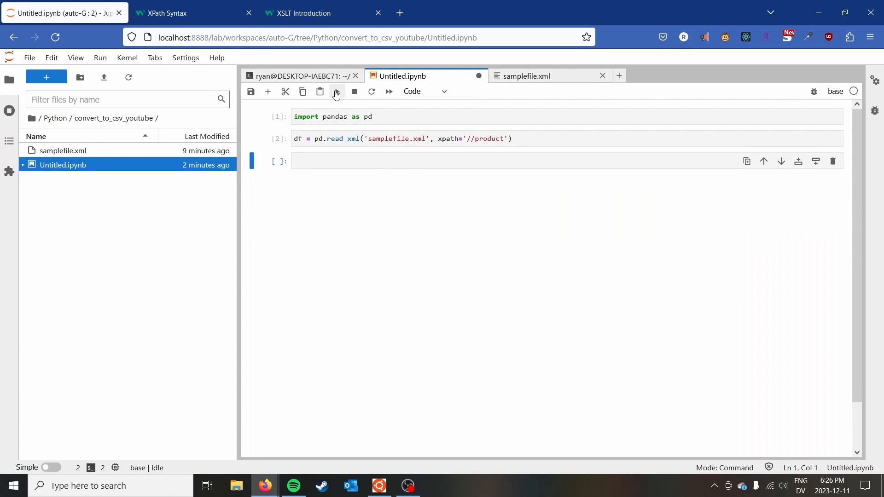
Step: Display df, showing the Smartphone and Laptop product rows, then start editing that cell
{"action": "left_click", "coordinate": [395, 160]}
{"action": "type", "text": "df"}
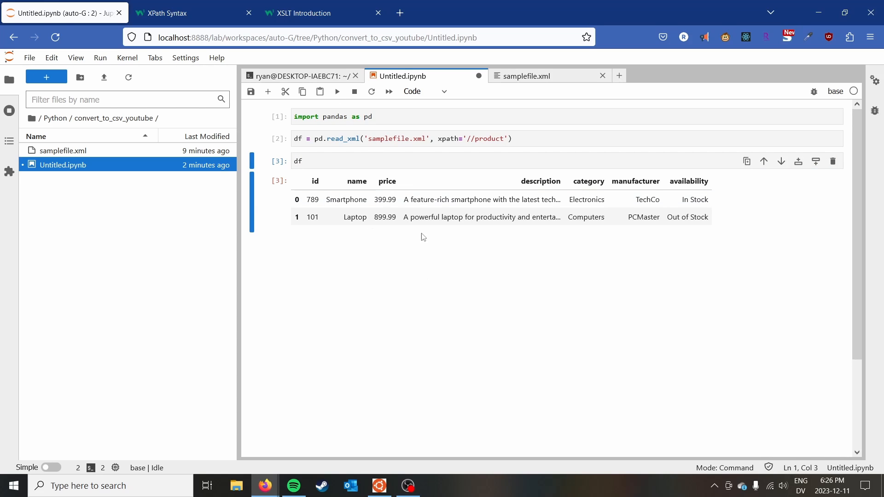
{"action": "left_click_drag", "start_coordinate": [313, 200], "coordinate": [707, 217]}
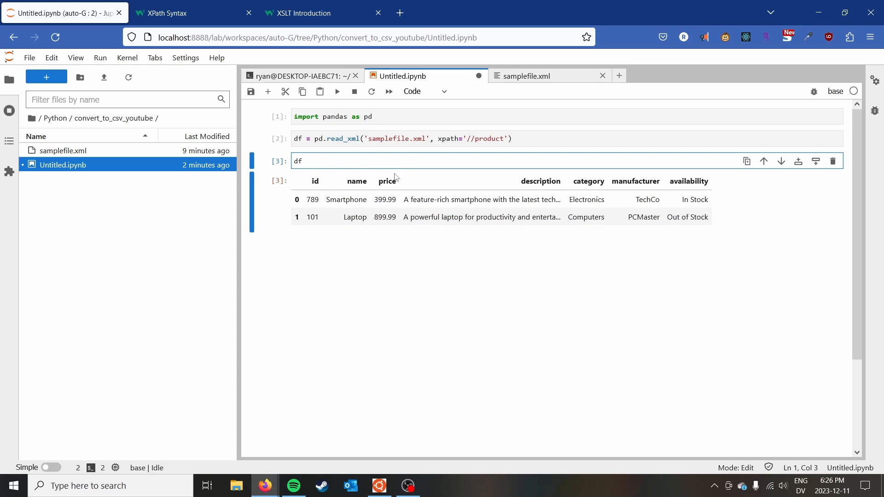
Step: Change the cell to df.to_csv('outfile.csv', index=False) to export the products
{"action": "type", "text": ".to_csv("}
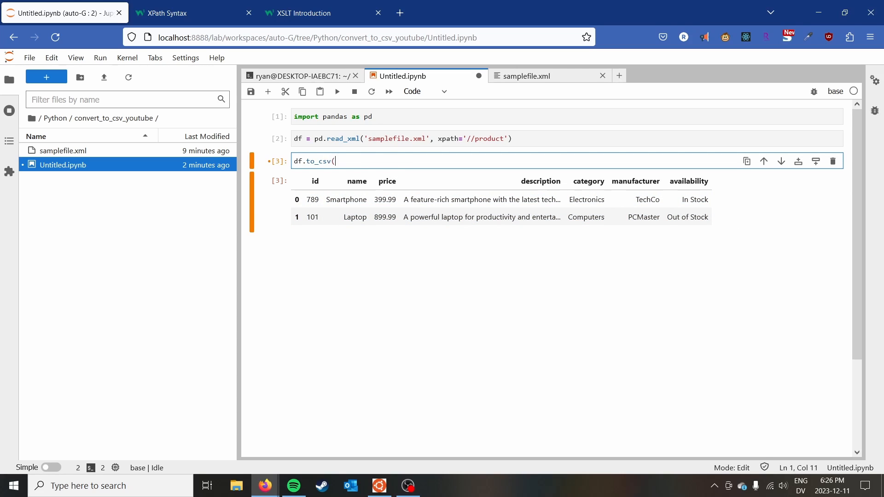
{"action": "type", "text": "'out"}
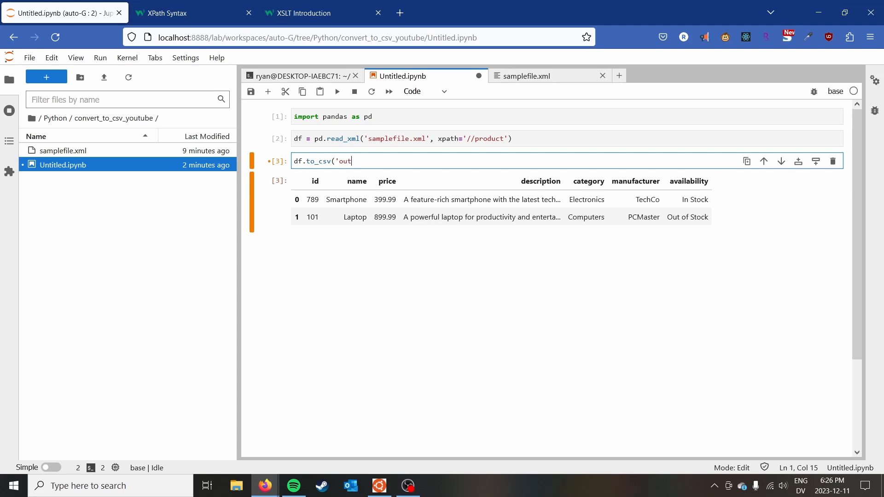
{"action": "type", "text": "file.csv')"}
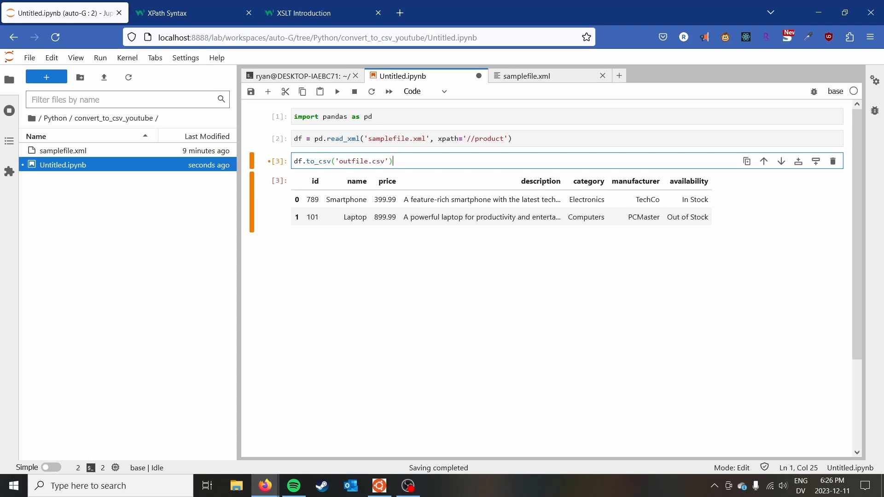
{"action": "type", "text": ","}
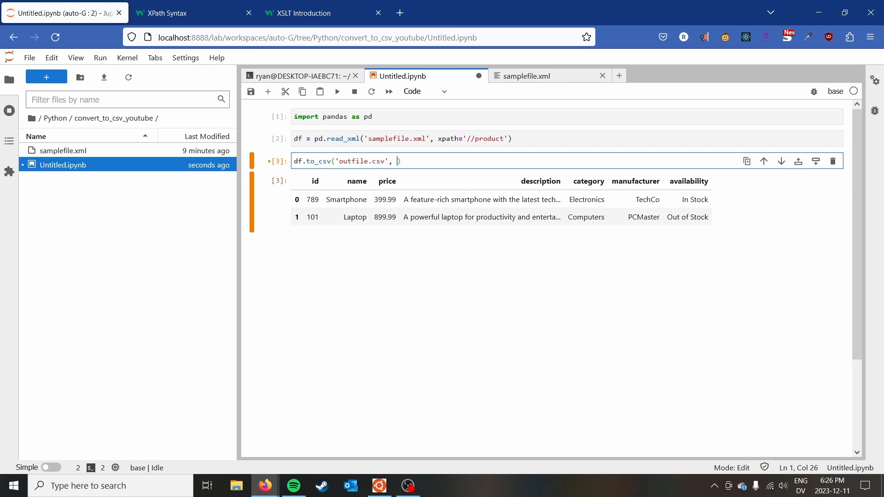
{"action": "type", "text": "index=False"}
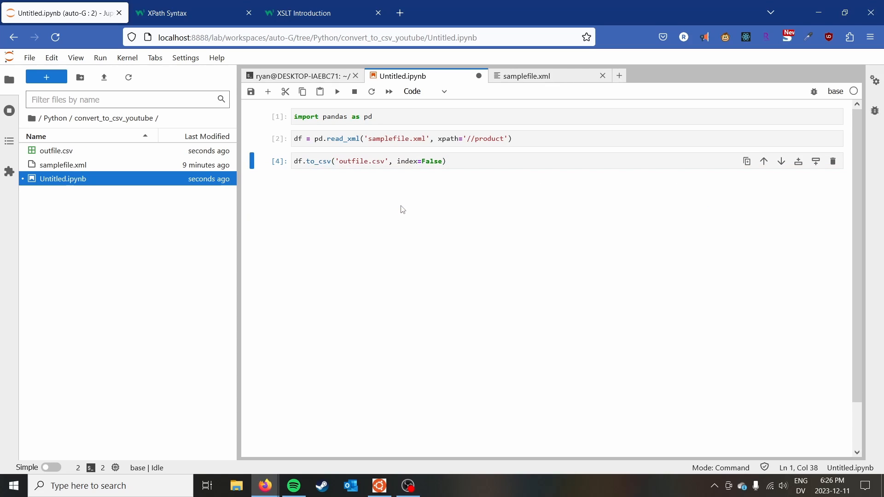
Step: View outfile.csv in the CSV viewer, showing the Smartphone and Laptop rows with no index
{"action": "double_click", "coordinate": [56, 150]}
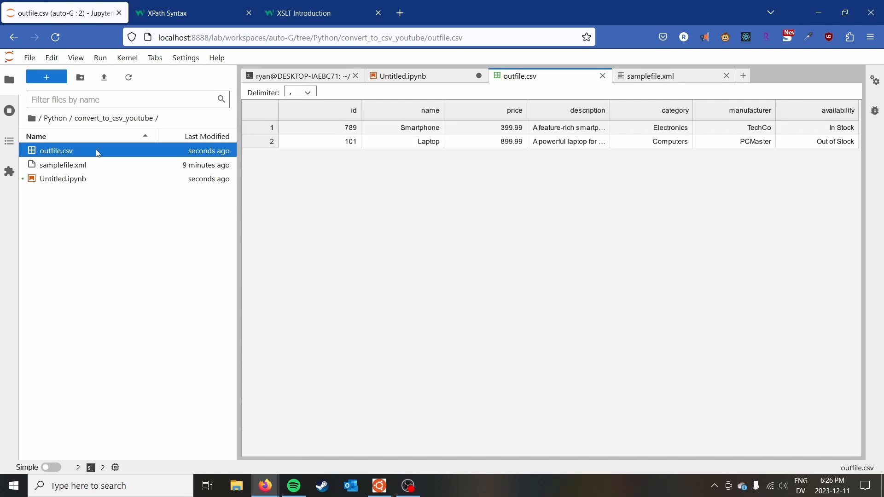
{"action": "left_click", "coordinate": [568, 142]}
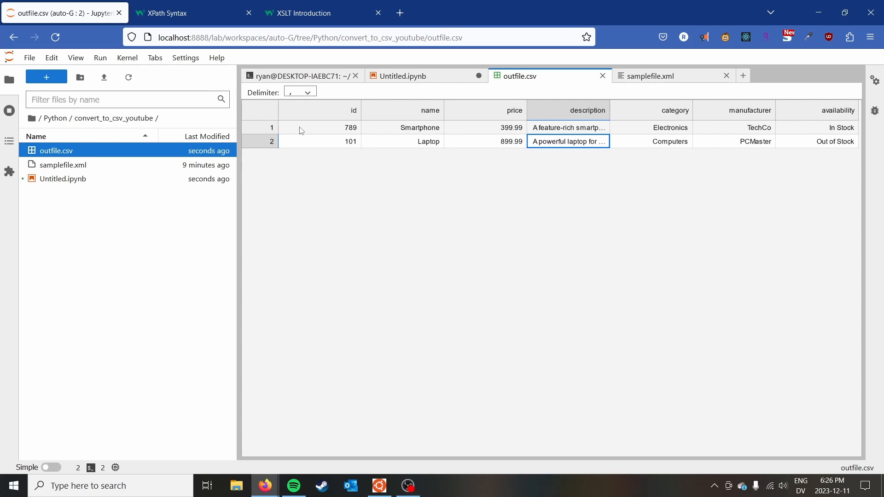
{"action": "left_click", "coordinate": [320, 127]}
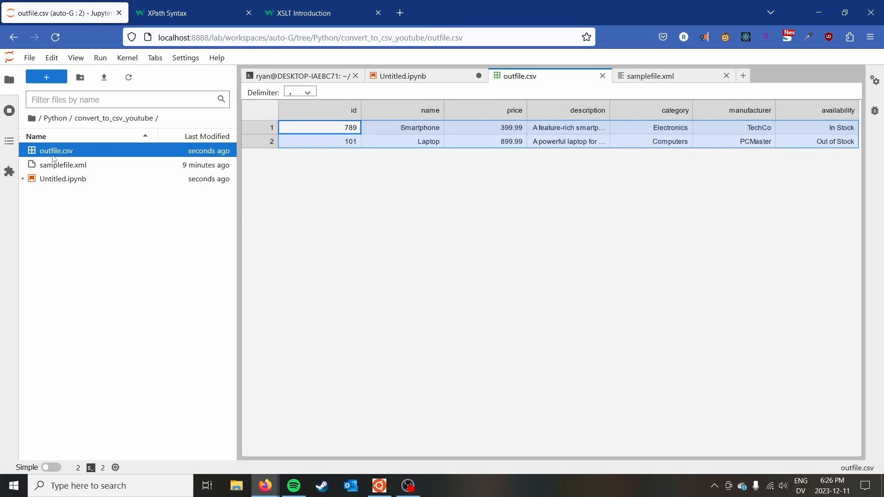
{"action": "right_click", "coordinate": [55, 150]}
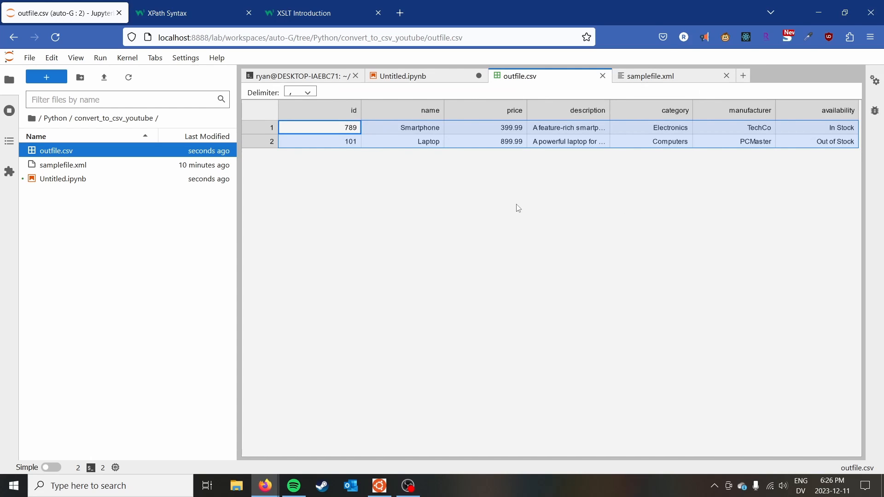
{"action": "mouse_move", "coordinate": [513, 205]}
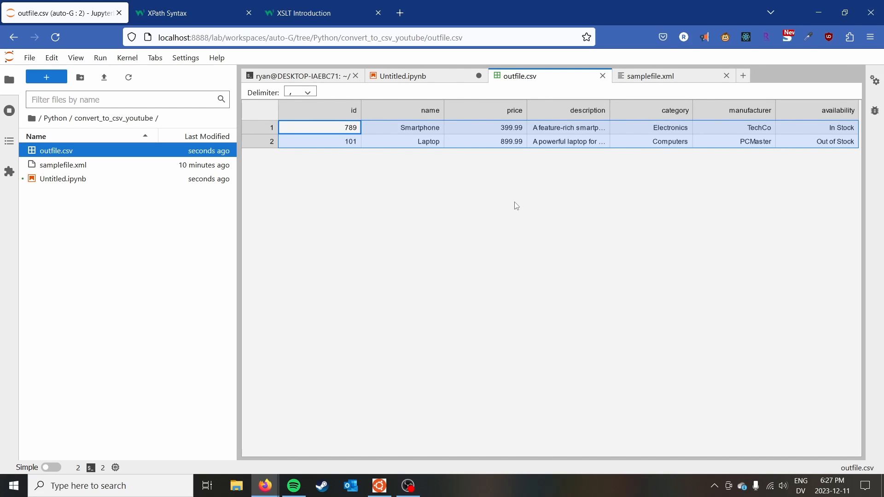
{"action": "mouse_move", "coordinate": [423, 171]}
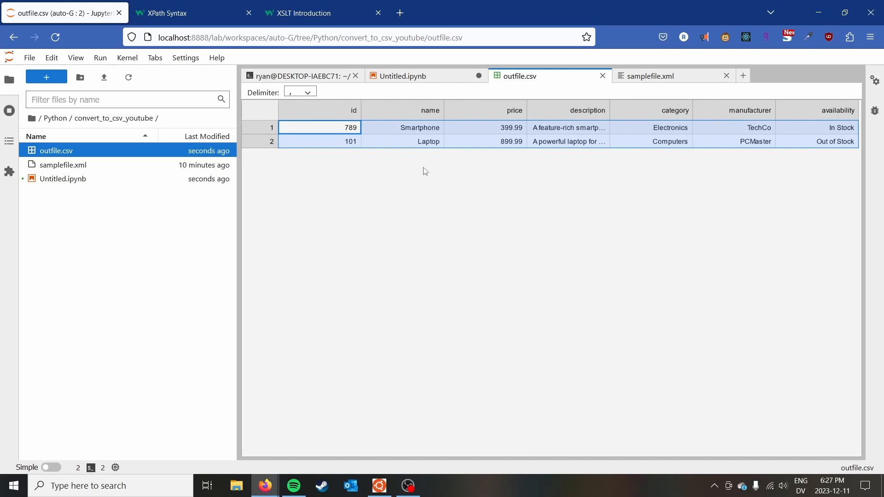
Step: Inspect samplefile.xml's user records, marking the second user's nested street/city/zip_code address
{"action": "left_click", "coordinate": [399, 76]}
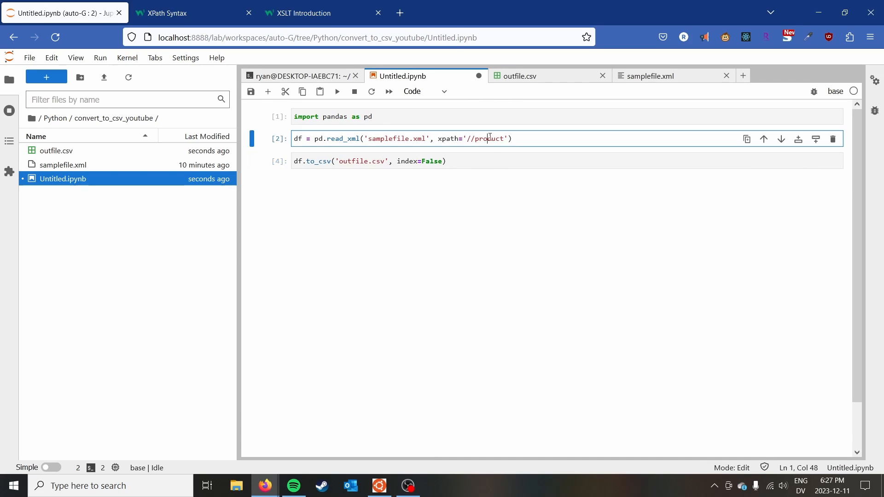
{"action": "left_click", "coordinate": [649, 75]}
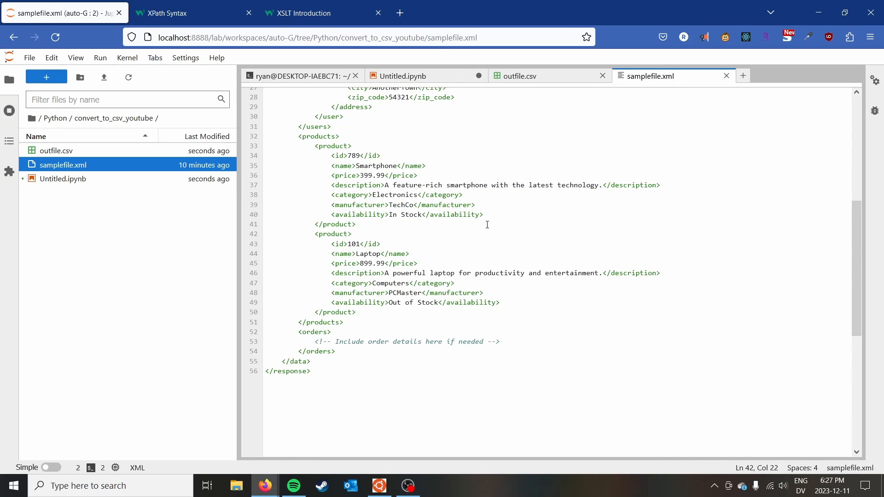
{"action": "scroll", "scroll_direction": "up", "scroll_amount": 3}
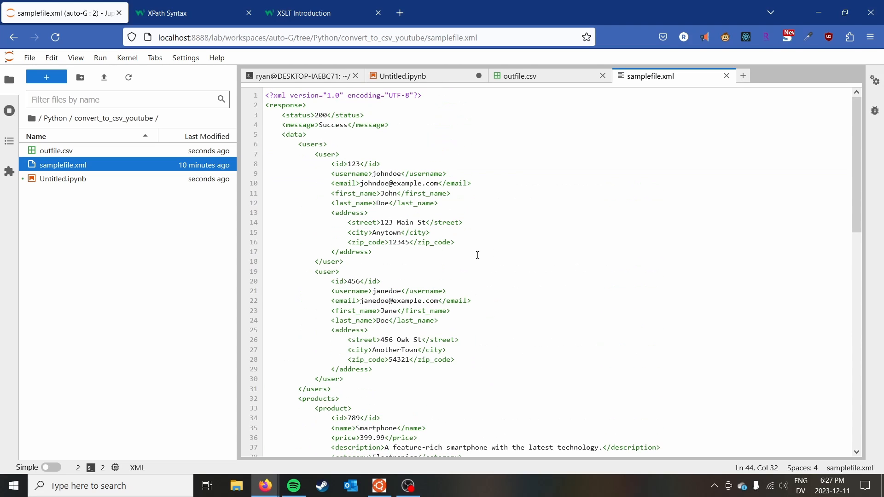
{"action": "scroll", "scroll_direction": "down", "scroll_amount": 3}
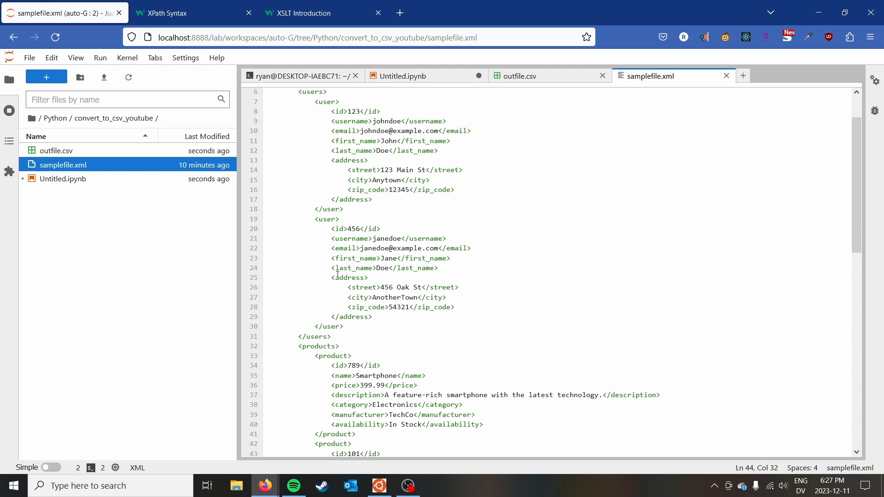
{"action": "left_click_drag", "start_coordinate": [350, 287], "coordinate": [455, 307]}
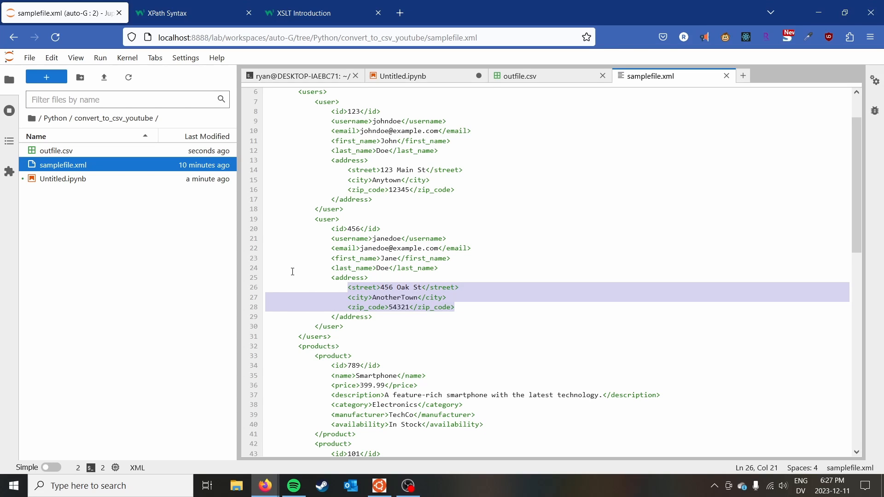
{"action": "left_click", "coordinate": [455, 307]}
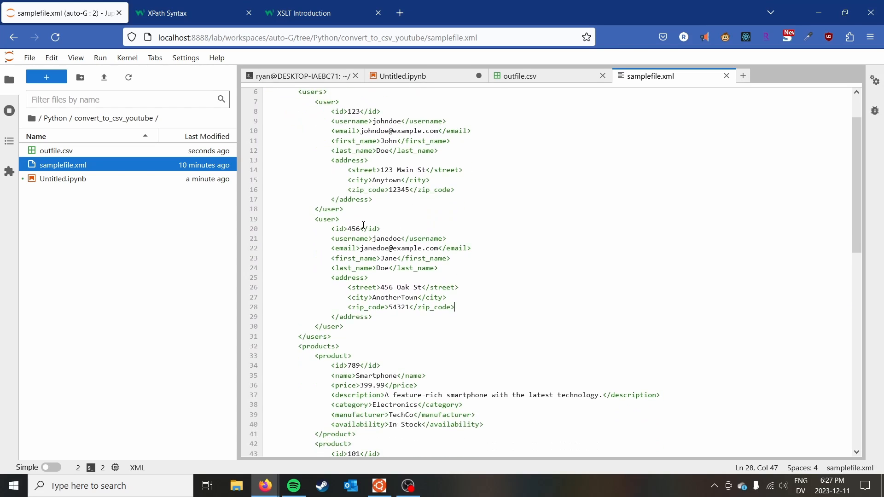
Step: Change the xpath to '//user' and rerun, showing two users with a NaN address column
{"action": "left_click", "coordinate": [401, 76]}
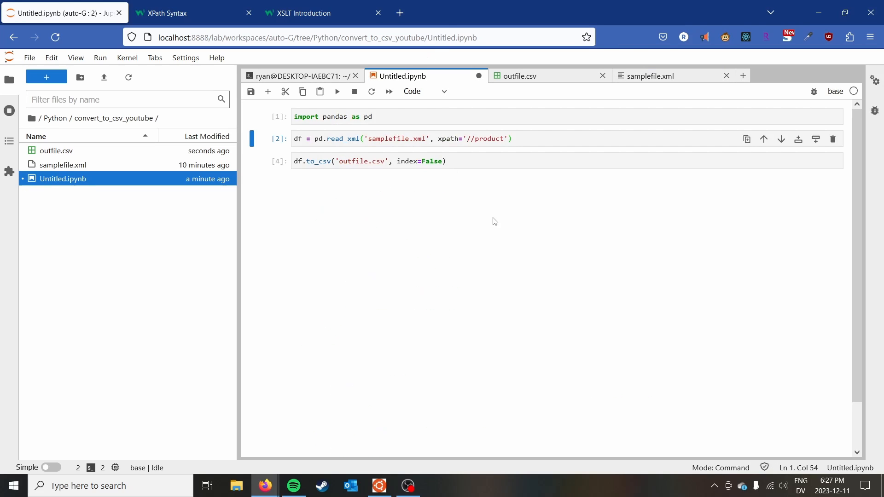
{"action": "double_click", "coordinate": [488, 139]}
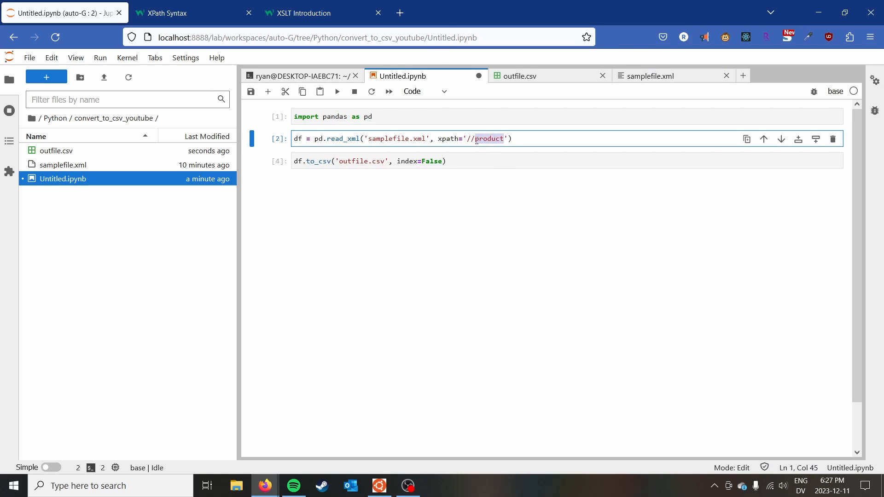
{"action": "type", "text": "user"}
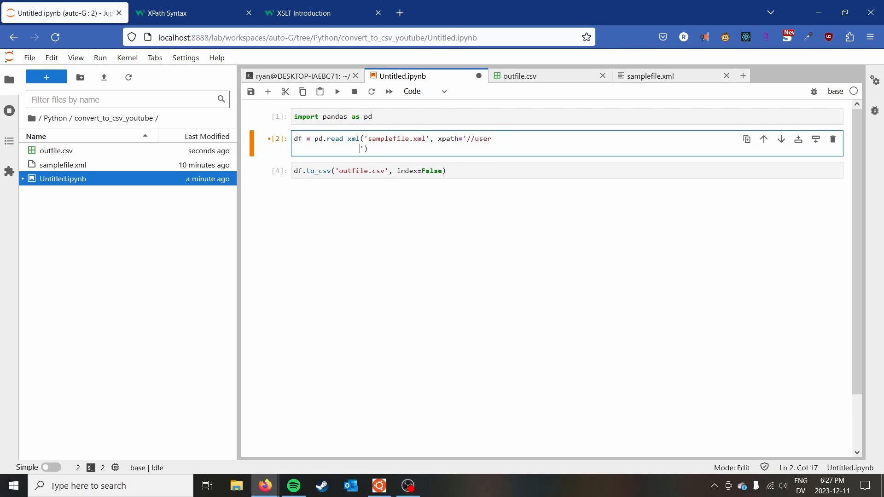
{"action": "key", "text": "shift+enter"}
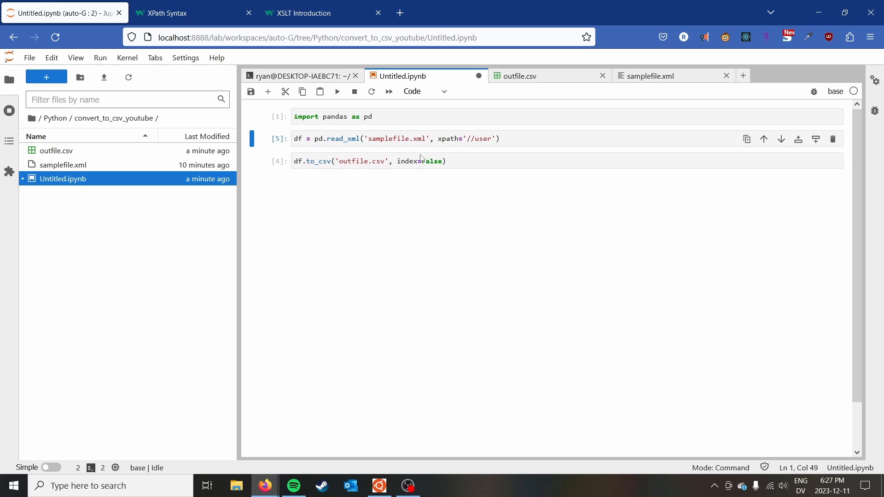
{"action": "left_click", "coordinate": [369, 160]}
{"action": "type", "text": "df"}
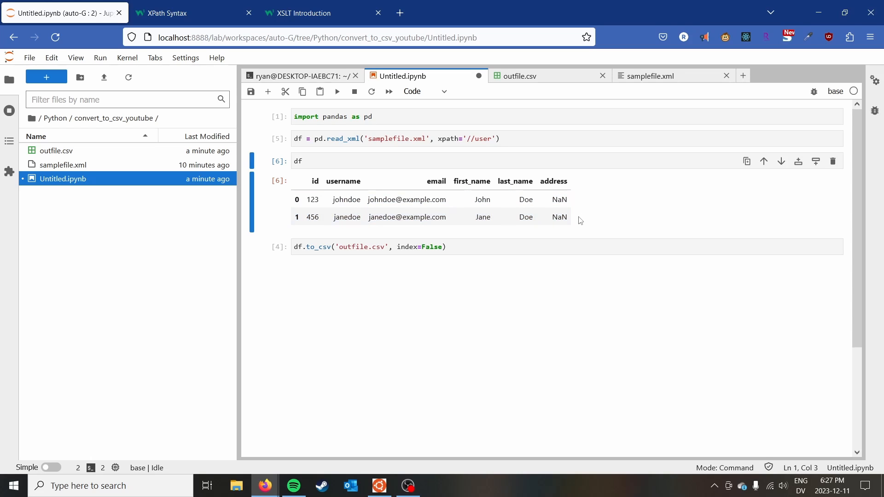
{"action": "mouse_move", "coordinate": [451, 226]}
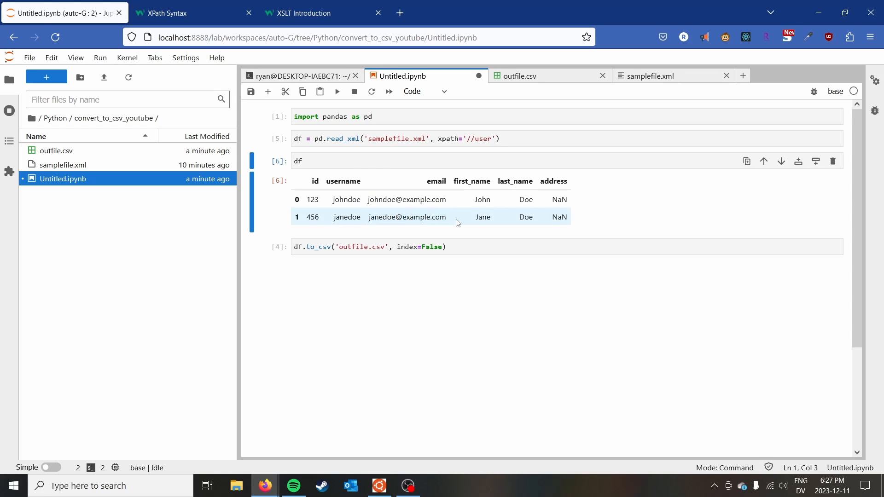
{"action": "mouse_move", "coordinate": [461, 219]}
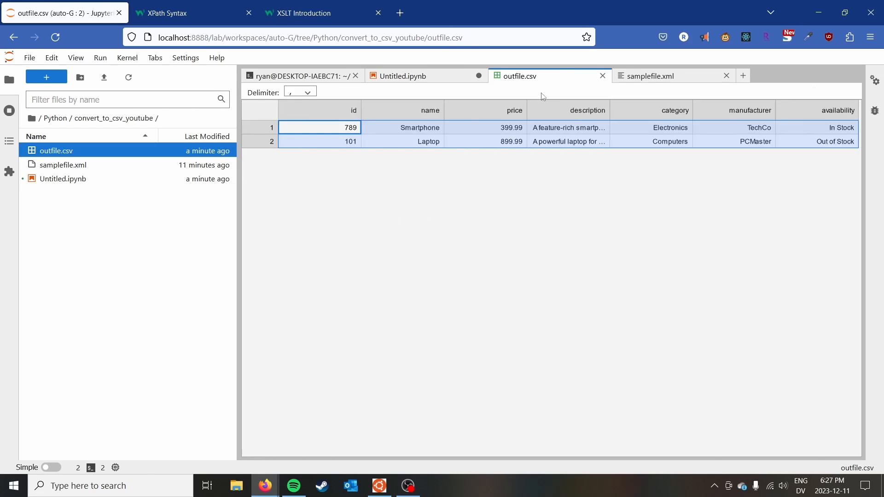
Step: Check the second user's address lines in samplefile.xml and return to the notebook
{"action": "left_click", "coordinate": [651, 76]}
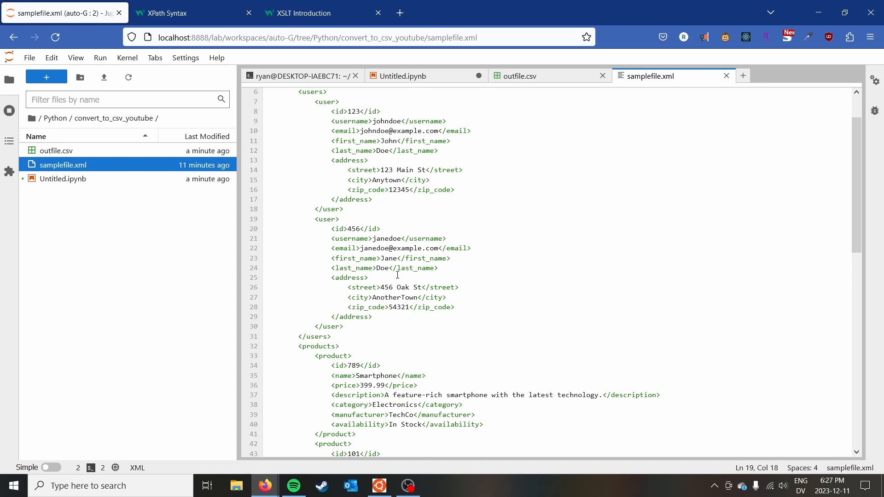
{"action": "left_click", "coordinate": [371, 287]}
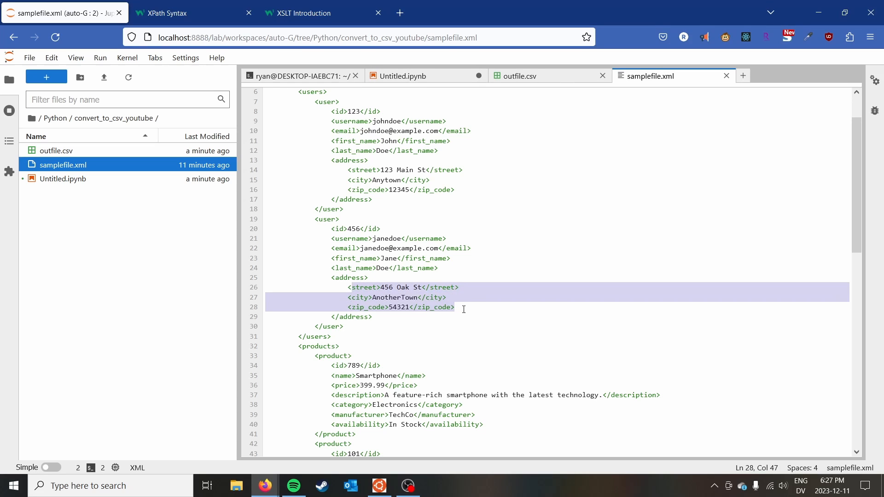
{"action": "mouse_move", "coordinate": [463, 309]}
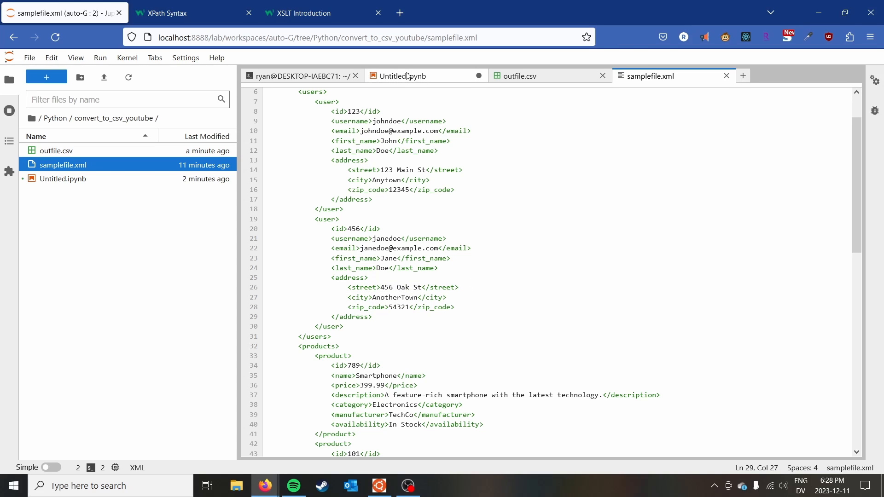
{"action": "left_click", "coordinate": [402, 75]}
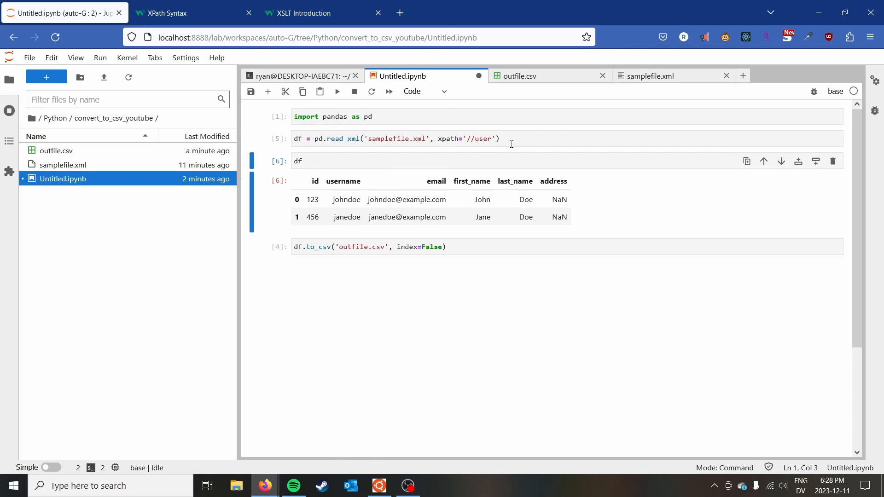
Step: Leave the df cell unchanged and switch to the W3Schools XSLT Introduction page
{"action": "left_click", "coordinate": [370, 160]}
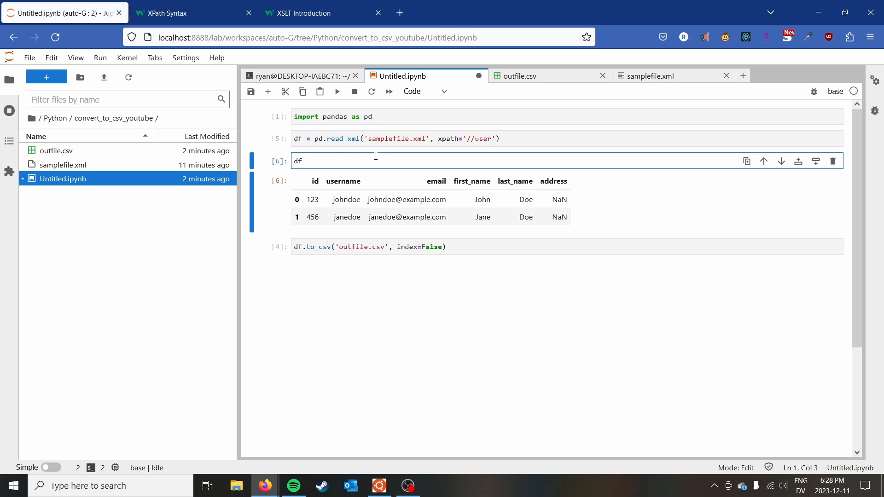
{"action": "left_click", "coordinate": [510, 217]}
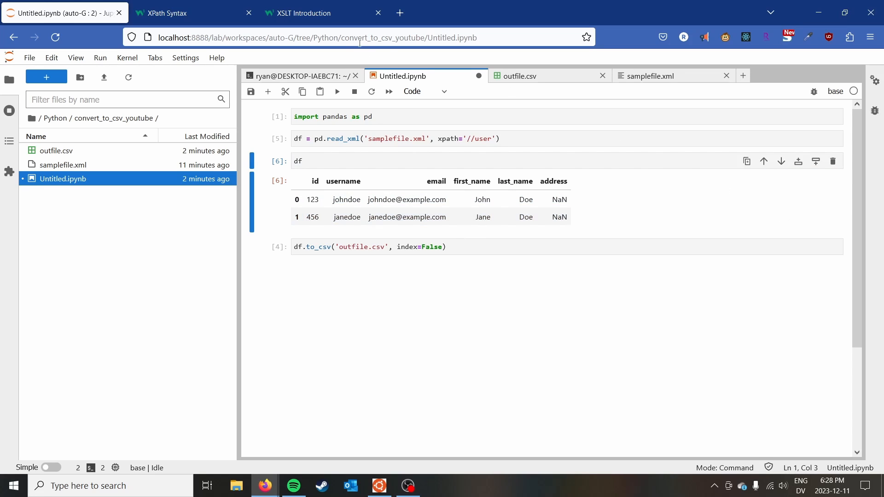
{"action": "left_click", "coordinate": [316, 12]}
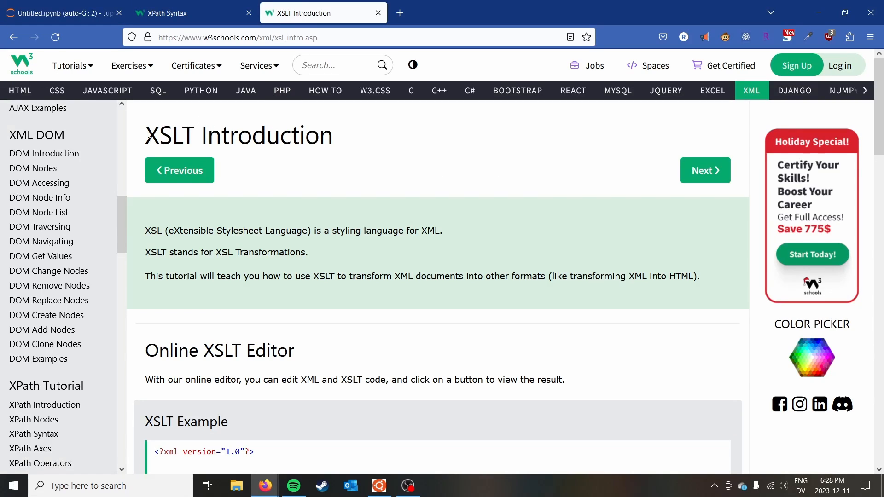
Step: Read through the W3Schools XSLT CD-collection stylesheet example
{"action": "scroll", "scroll_direction": "down", "scroll_amount": 3}
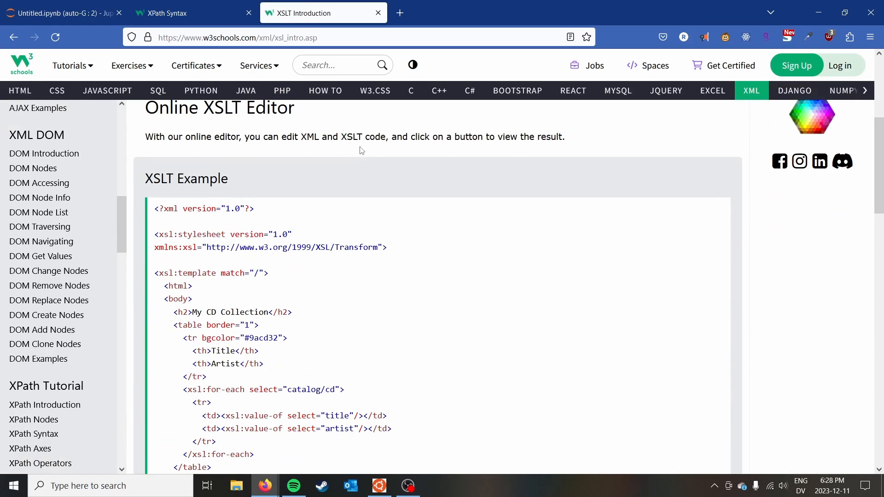
{"action": "double_click", "coordinate": [163, 179]}
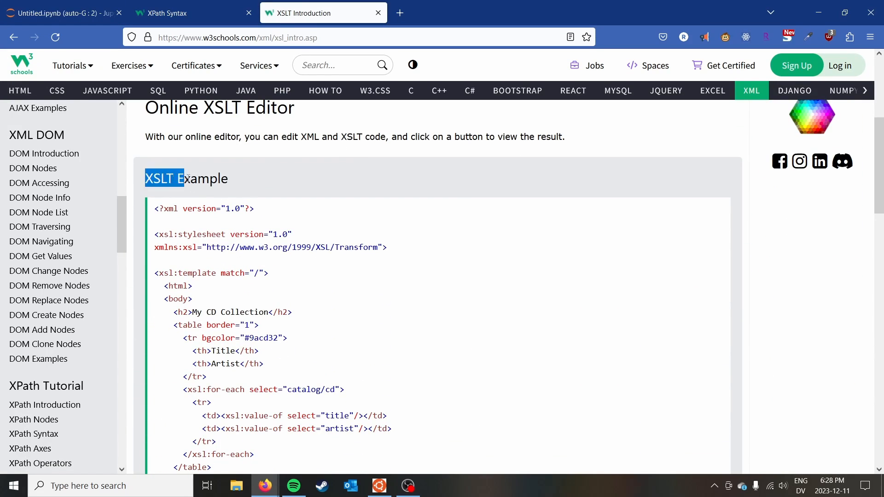
{"action": "scroll", "scroll_direction": "down", "scroll_amount": 3}
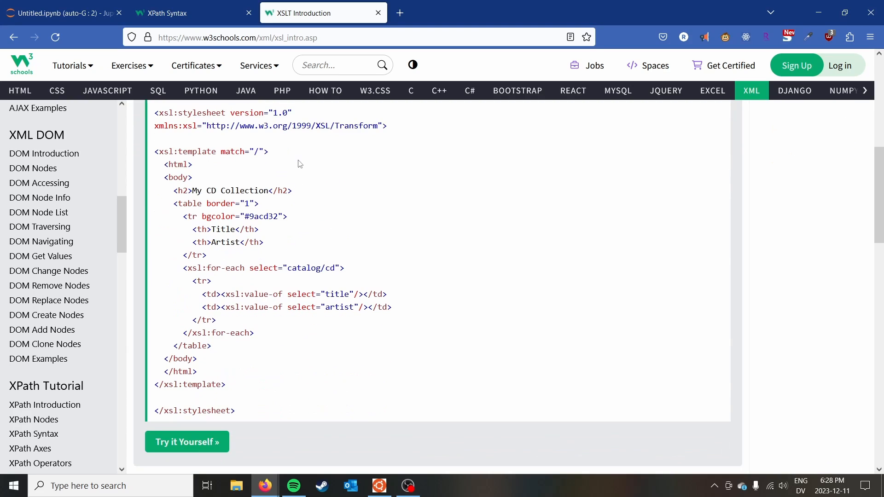
{"action": "scroll", "scroll_direction": "down", "scroll_amount": 3}
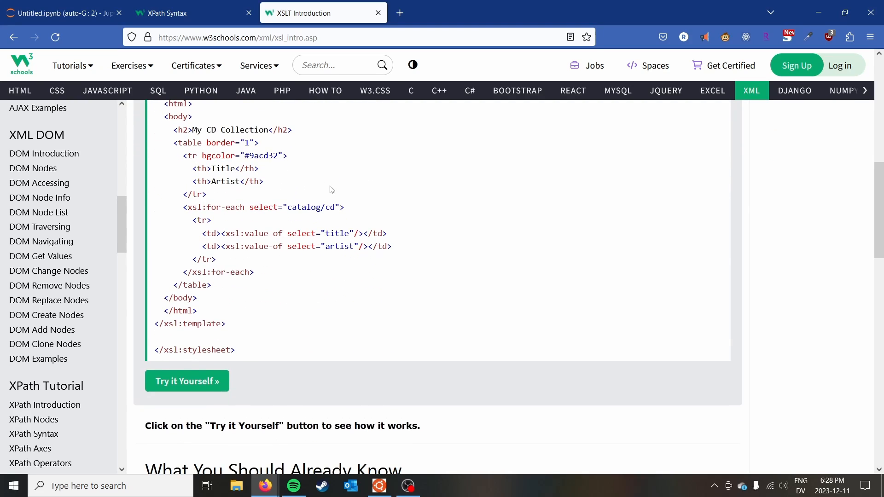
{"action": "mouse_move", "coordinate": [365, 249]}
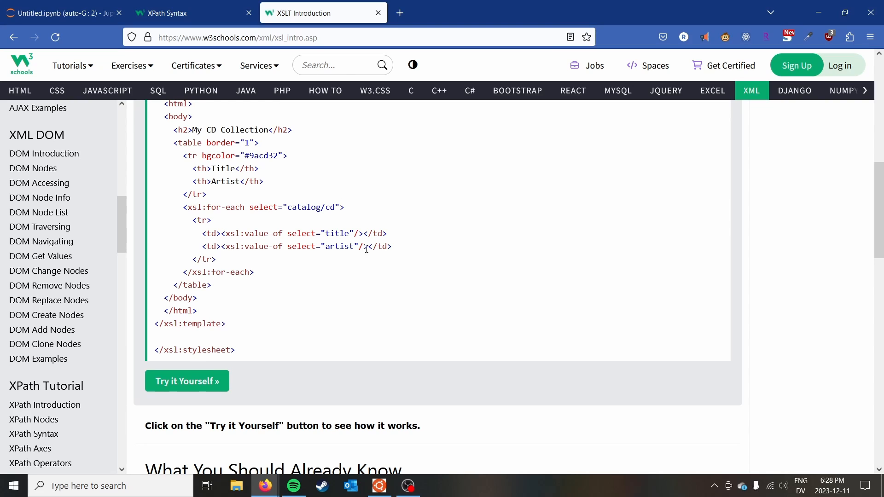
{"action": "scroll", "scroll_direction": "down", "scroll_amount": 3}
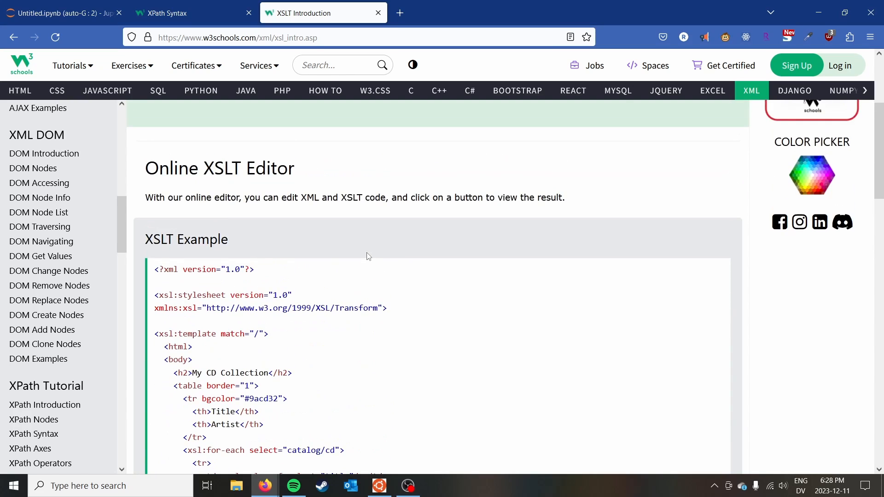
{"action": "mouse_move", "coordinate": [363, 258]}
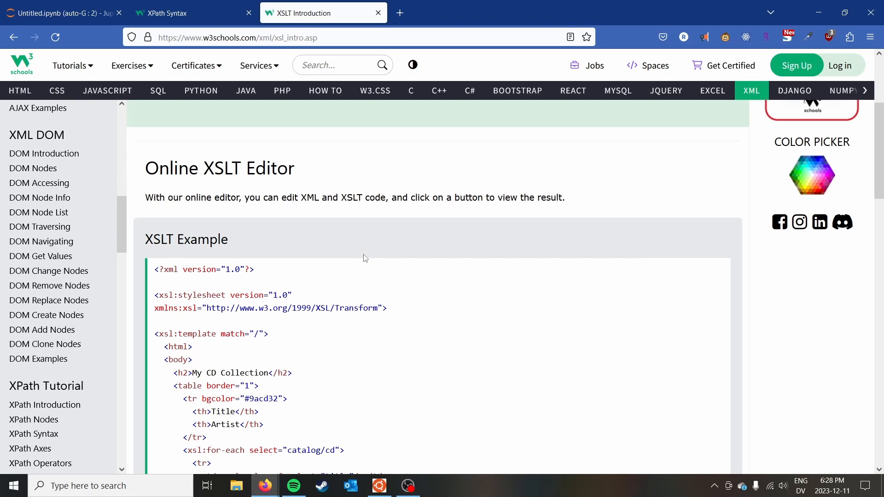
Step: Consult the XPath Syntax page, then return to the JupyterLab notebook
{"action": "left_click", "coordinate": [193, 12]}
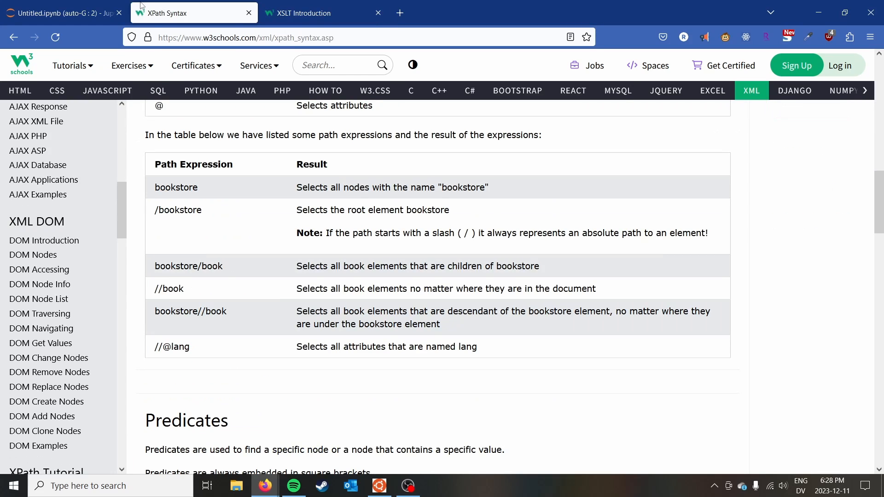
{"action": "left_click", "coordinate": [62, 12]}
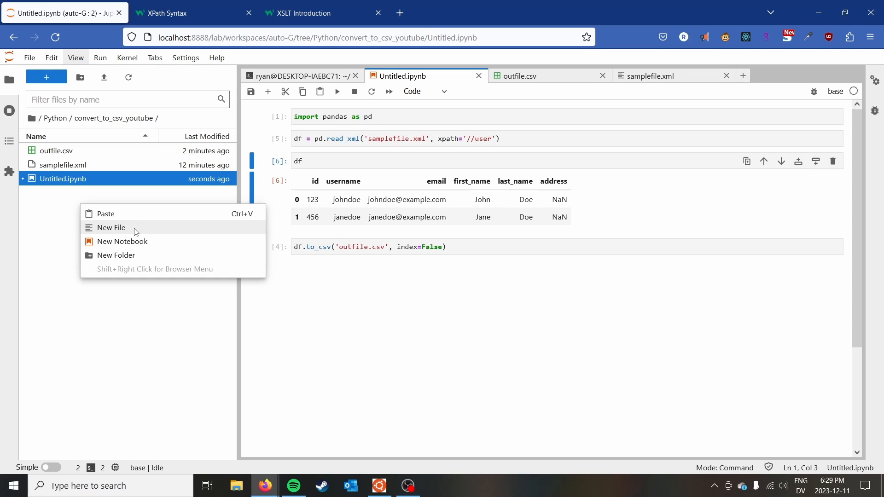
{"action": "mouse_move", "coordinate": [126, 238]}
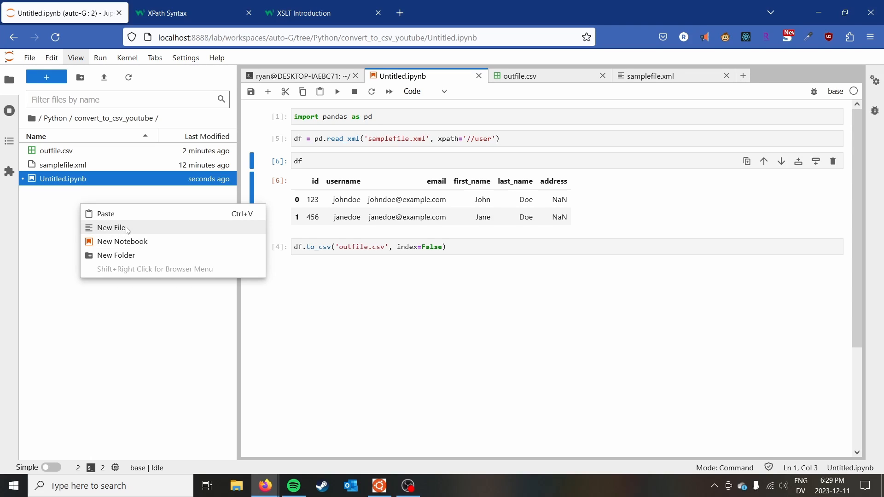
Step: Create samplefilestylesheet.xslt in the project folder and open it for editing
{"action": "left_click", "coordinate": [110, 227]}
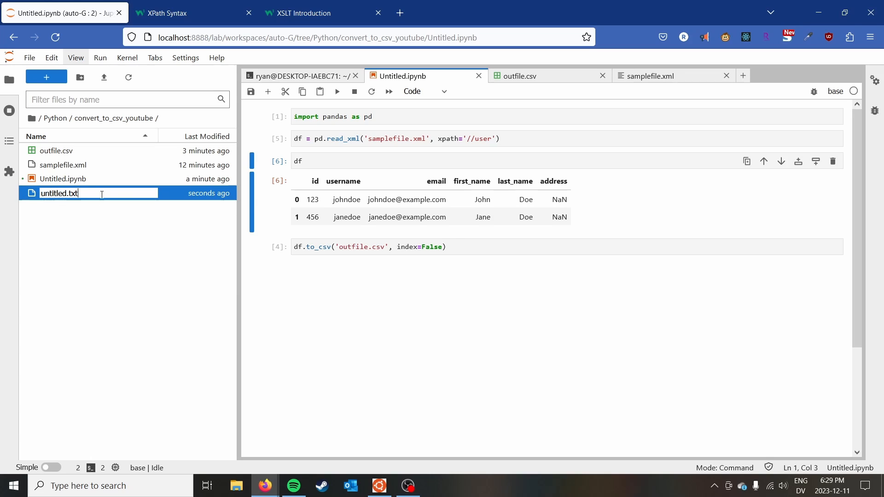
{"action": "type", "text": "samp"}
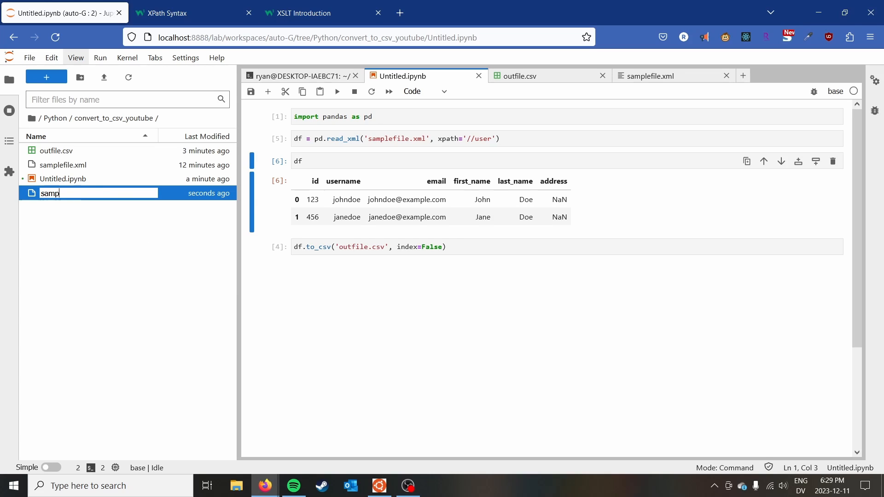
{"action": "type", "text": "lef"}
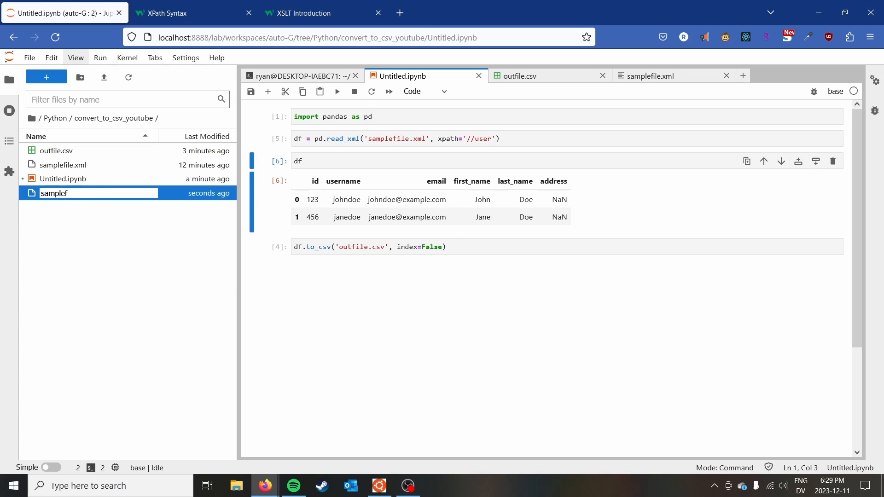
{"action": "type", "text": "ilestylesheet.xslt"}
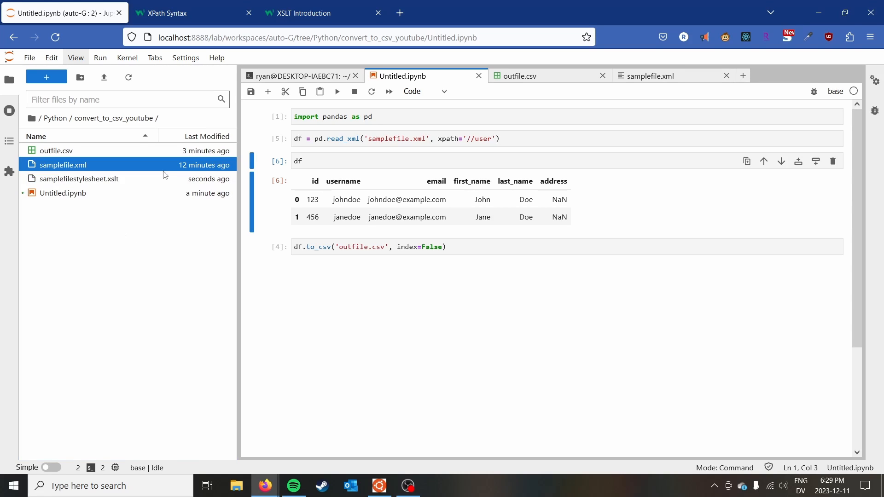
{"action": "double_click", "coordinate": [80, 178]}
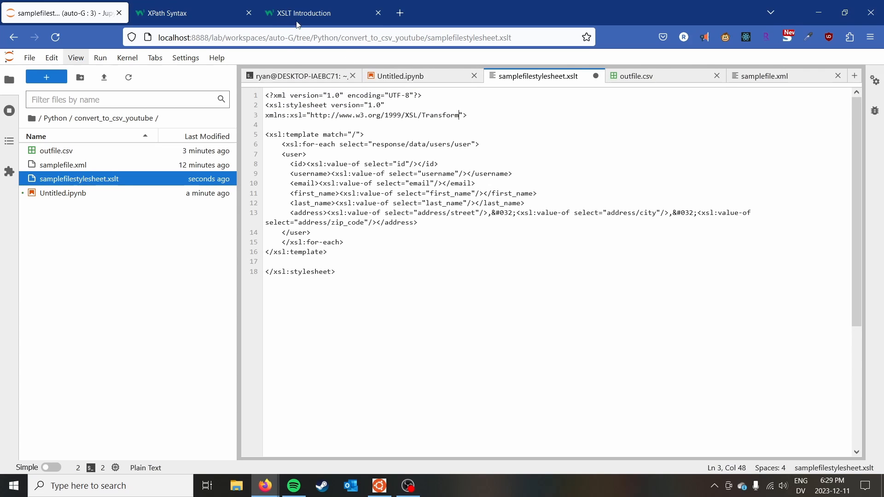
Step: Compare the stylesheet's users/user for-each path against the W3Schools example
{"action": "left_click", "coordinate": [309, 12]}
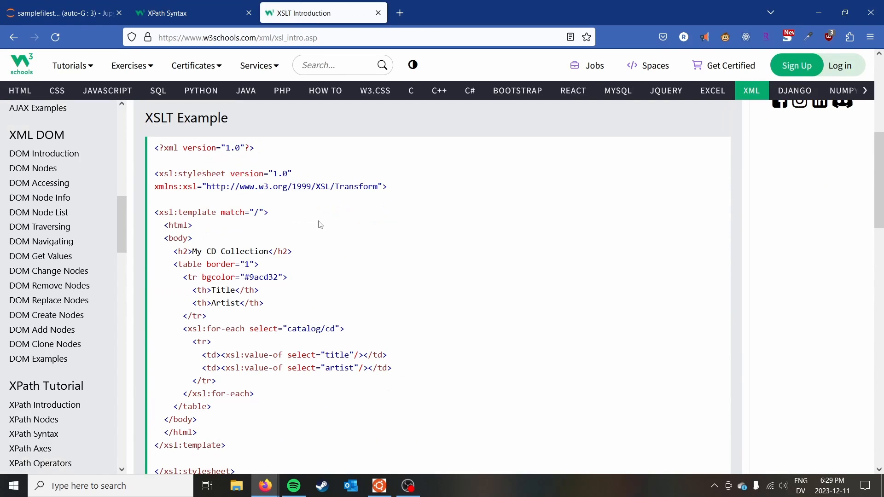
{"action": "left_click", "coordinate": [59, 12]}
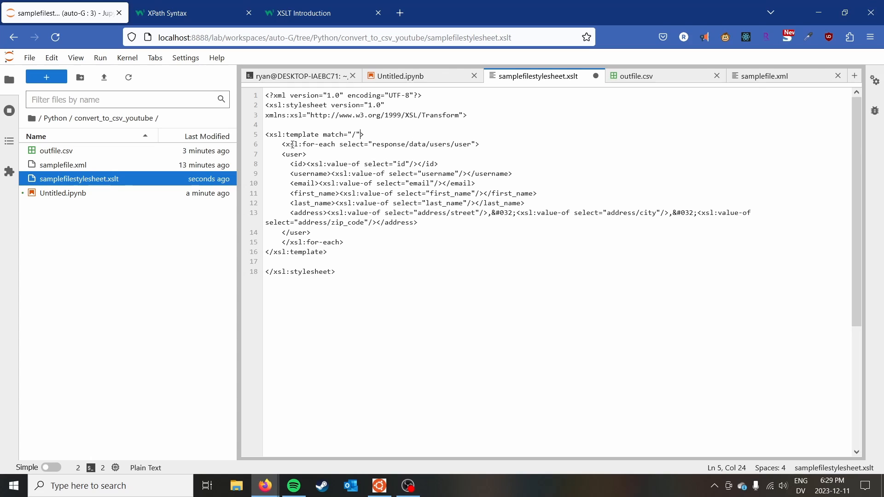
{"action": "double_click", "coordinate": [298, 145]}
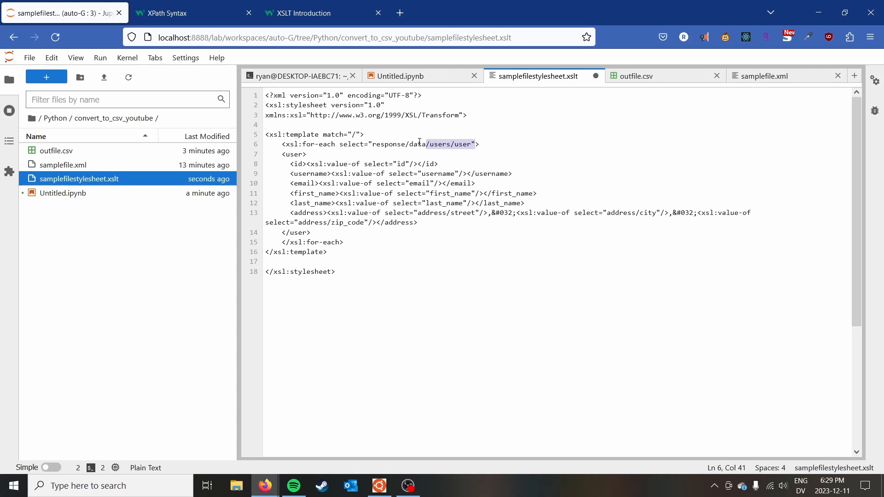
{"action": "left_click", "coordinate": [469, 144]}
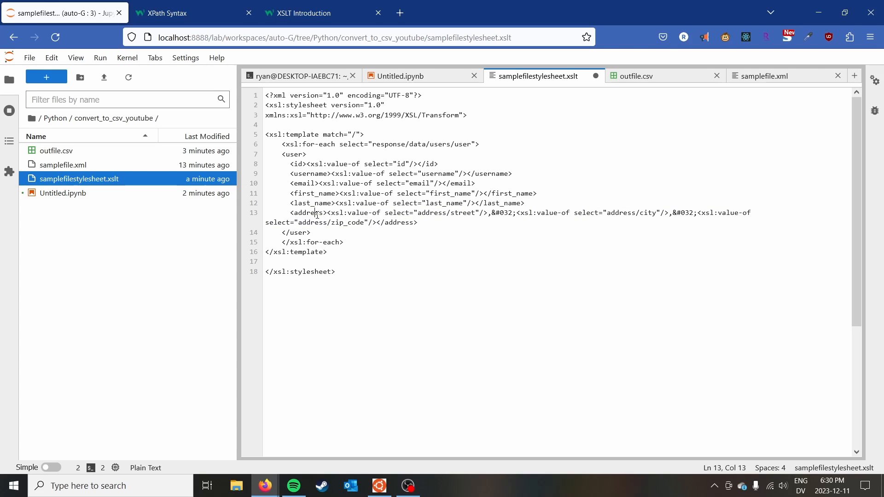
Step: Review the combined address element on line 13 and save the stylesheet
{"action": "double_click", "coordinate": [398, 222]}
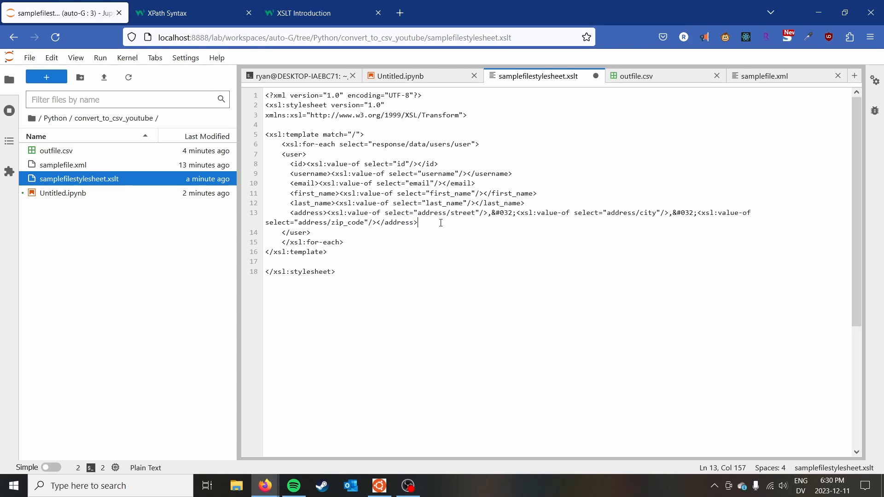
{"action": "left_click", "coordinate": [297, 135]}
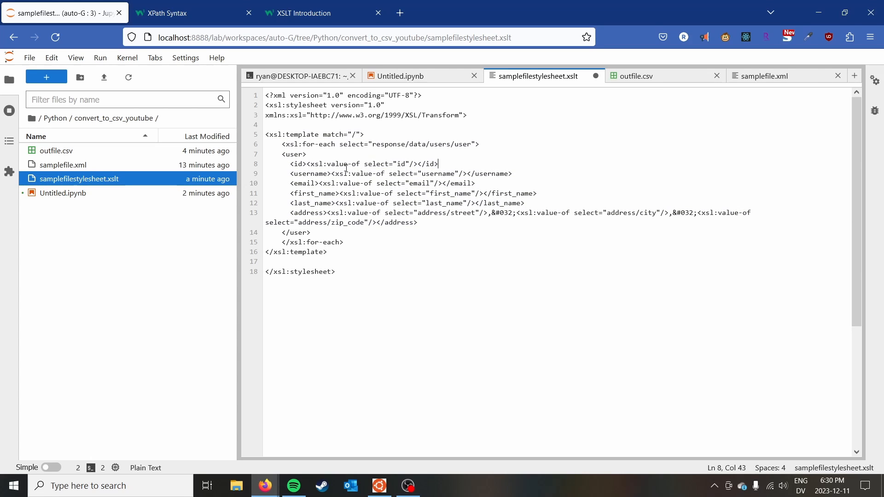
{"action": "key", "text": "ctrl+a"}
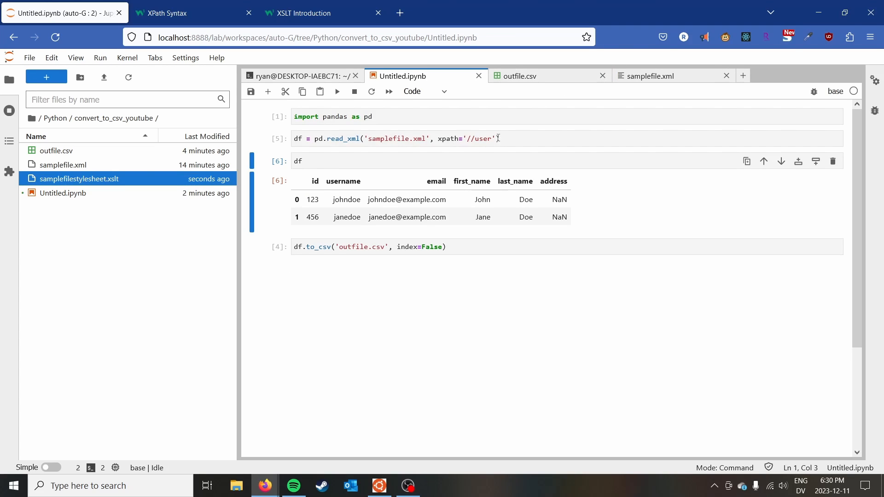
Step: Pass stylesheet='samplefilestylesheet.xslt' to read_xml, rerun, and view outfile.csv
{"action": "type", "text": ","}
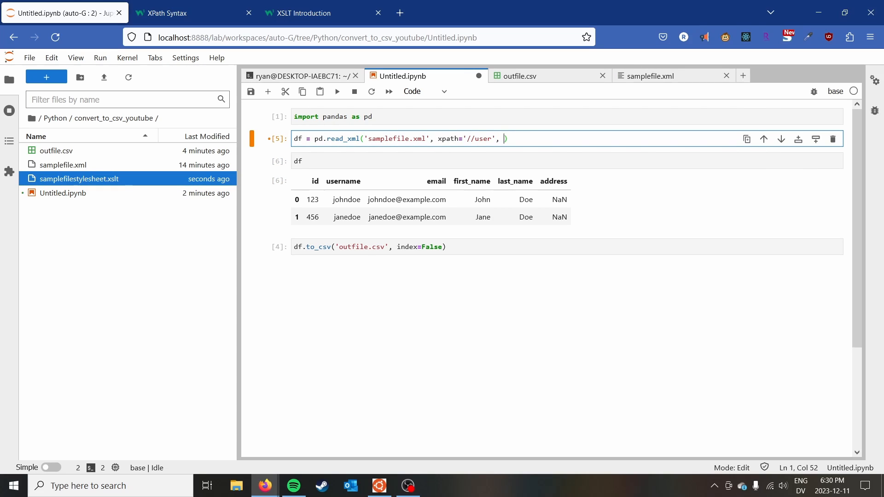
{"action": "type", "text": "stylesheet="}
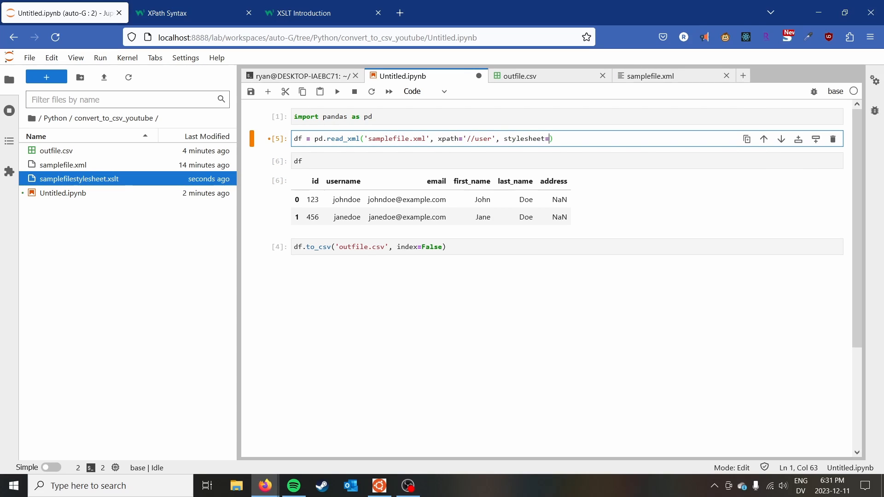
{"action": "type", "text": "'samplefil"}
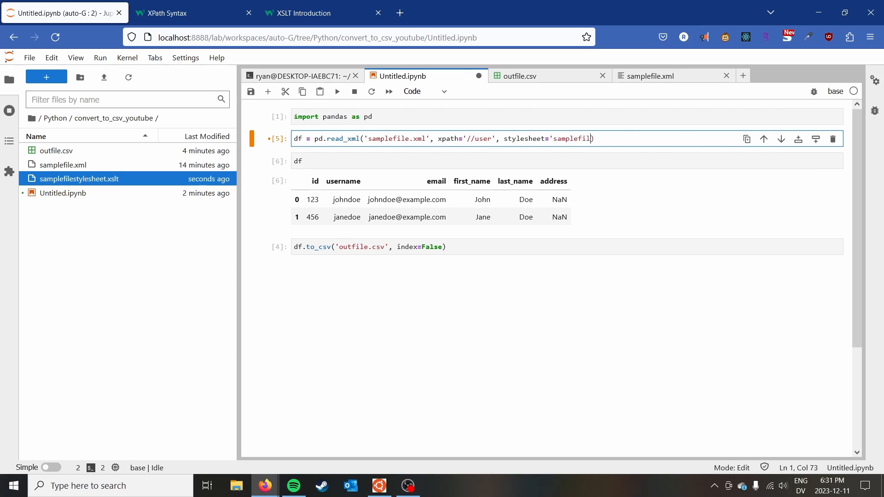
{"action": "type", "text": "estylesheet."}
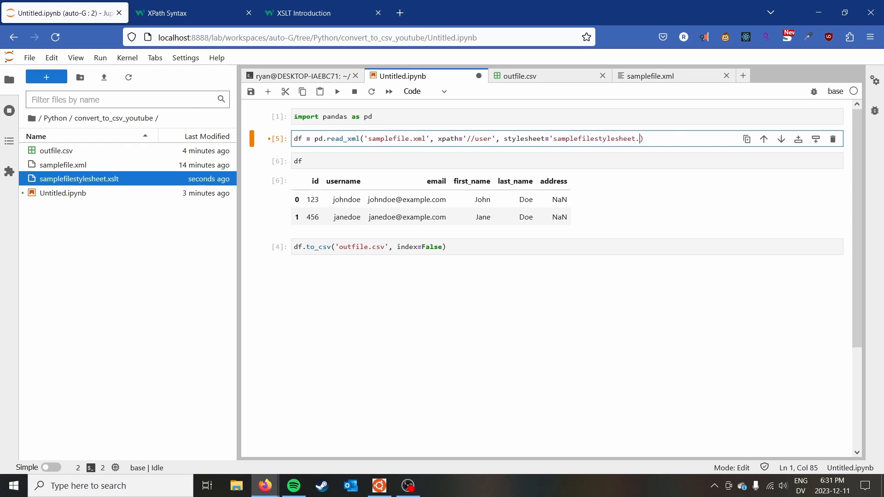
{"action": "type", "text": "xslt')"}
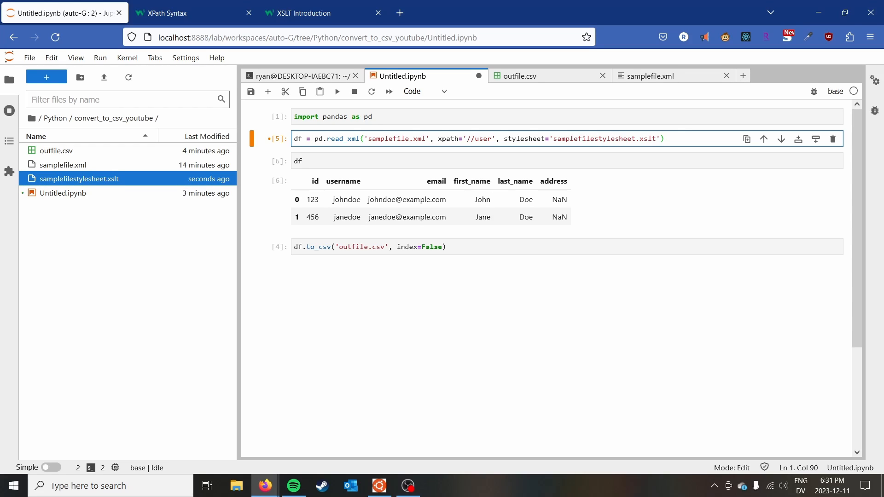
{"action": "left_click", "coordinate": [337, 91]}
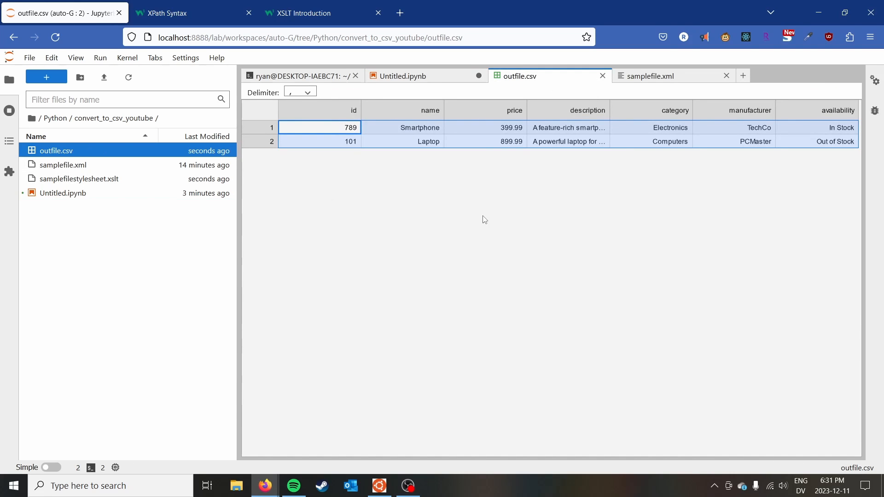
Step: Reopen outfile.csv to confirm the two users with combined addresses, then return to the notebook
{"action": "left_click", "coordinate": [400, 77]}
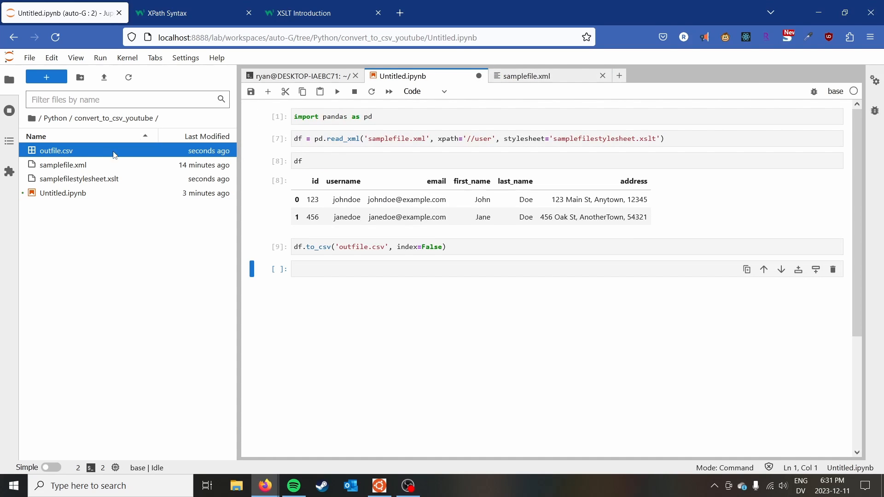
{"action": "double_click", "coordinate": [55, 150]}
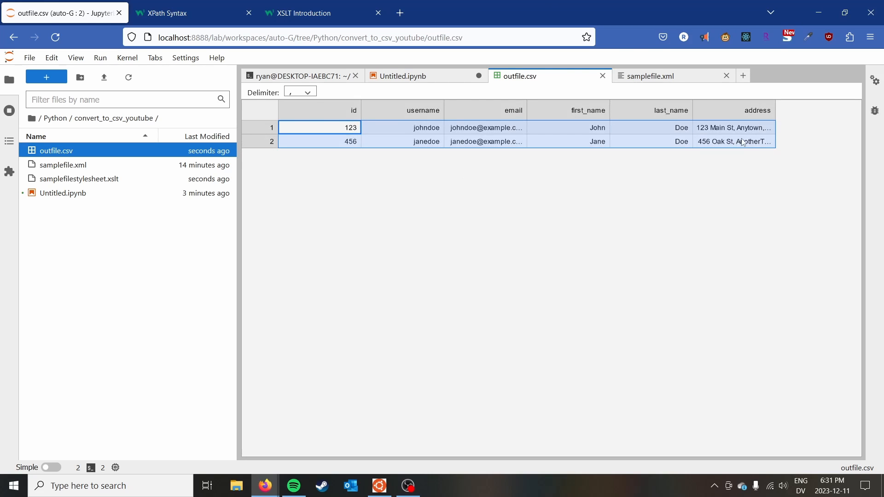
{"action": "left_click", "coordinate": [404, 76]}
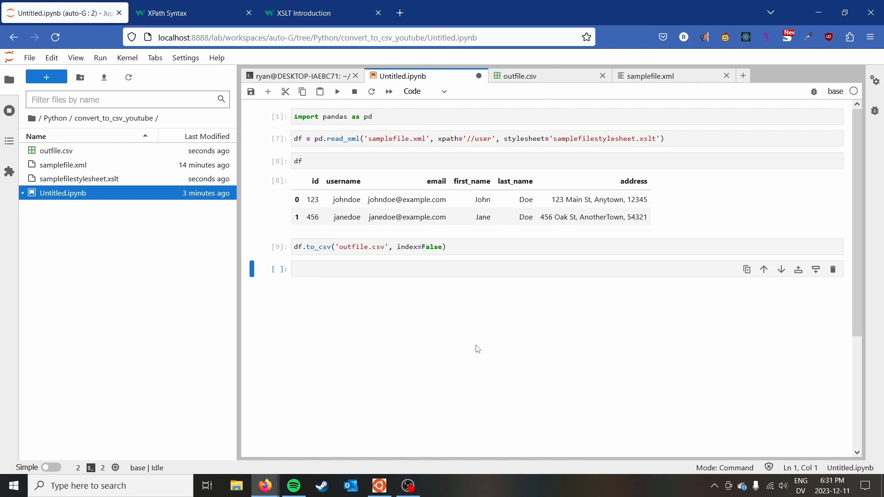
{"action": "mouse_move", "coordinate": [430, 333]}
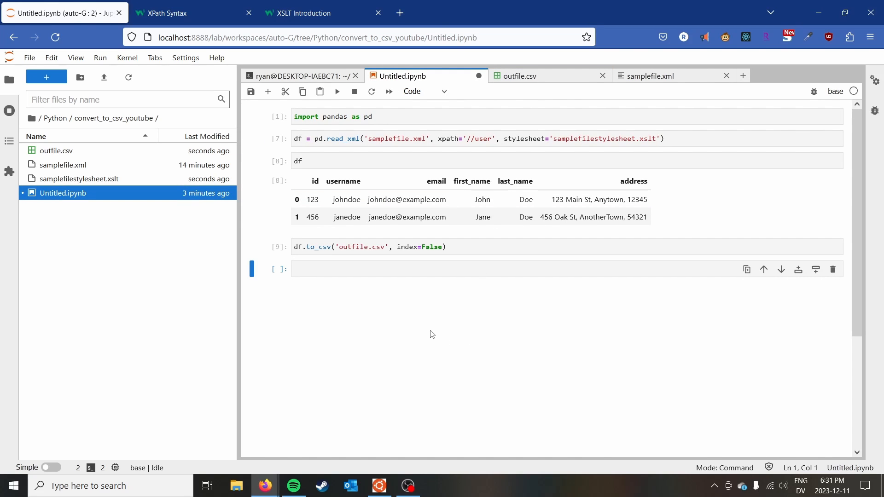